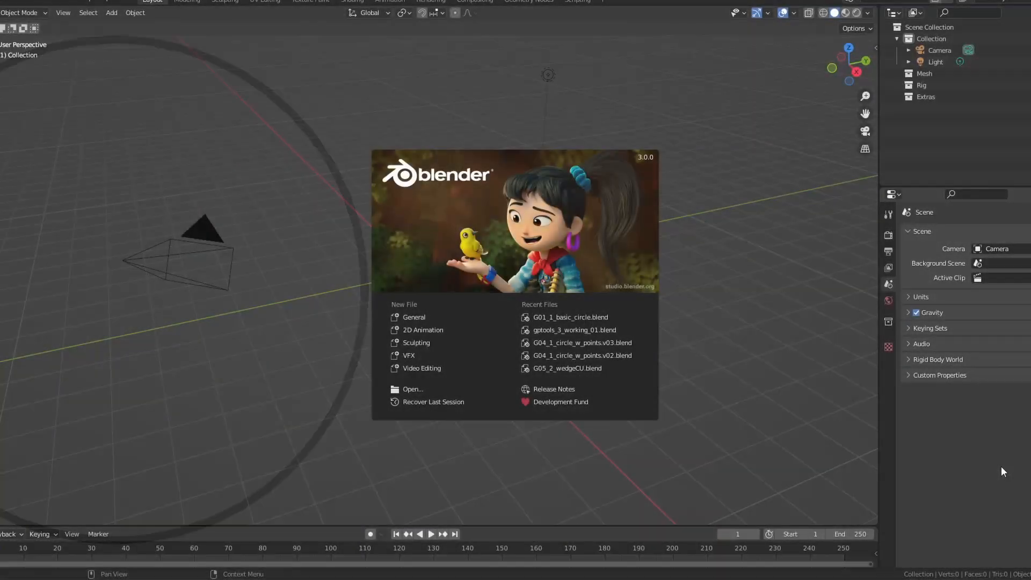
{"action": "mouse_move", "coordinate": [424, 330]}
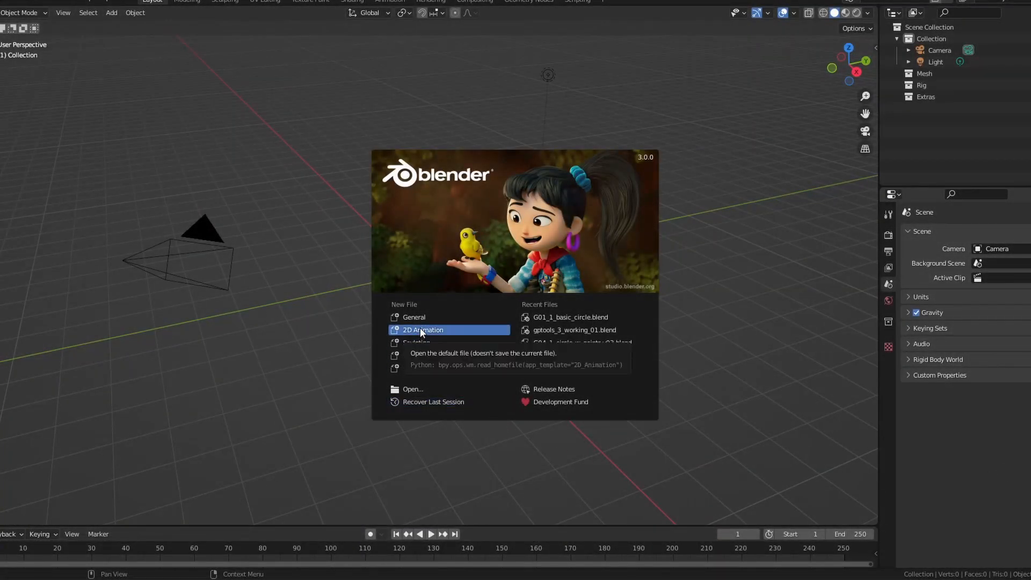
Start a new 2D Animation project from the splash screen and go to the scripting area
{"action": "left_click", "coordinate": [423, 330]}
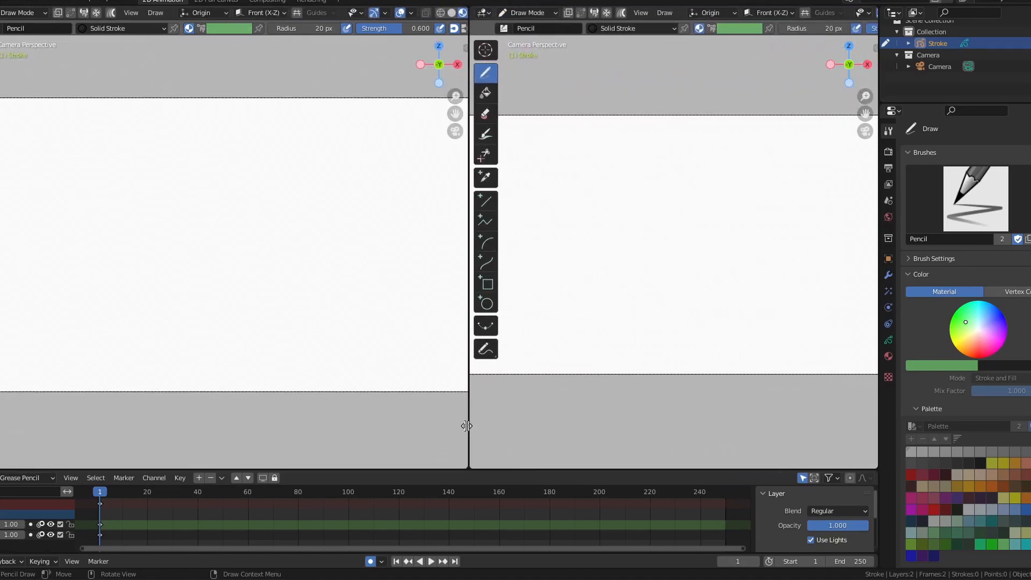
{"action": "left_click", "coordinate": [483, 13]}
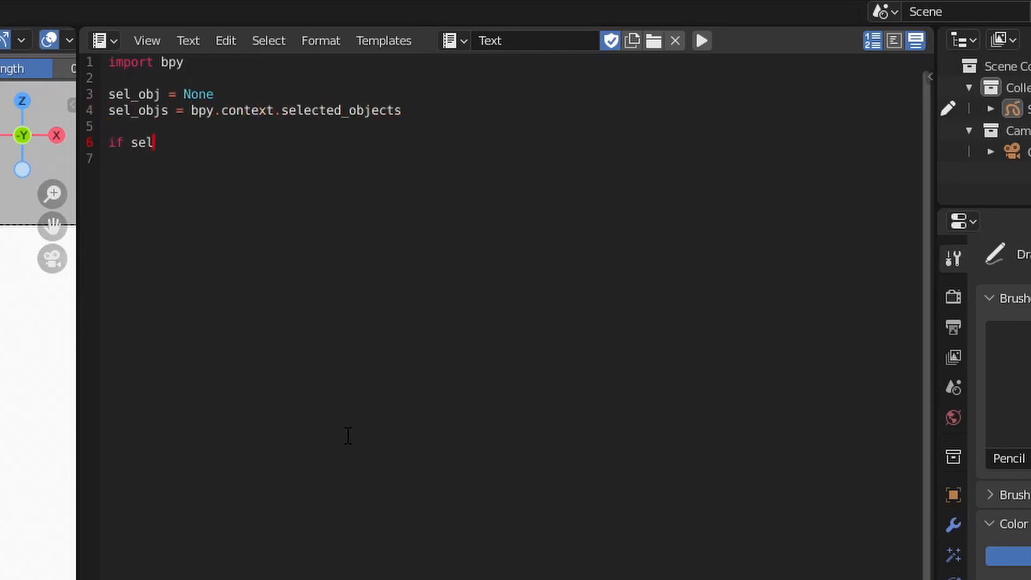
Check the selected object is a GPENCIL, clear its frame and create a new stroke with gp_frame.strokes.new()
{"action": "type", "text": "_objs:"}
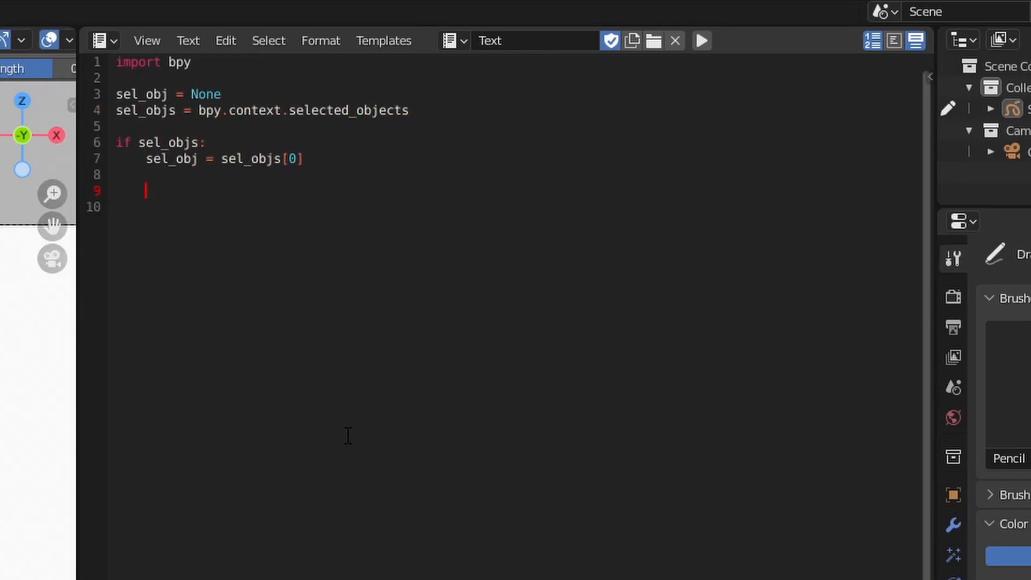
{"action": "type", "text": "if sel_obj and sel_obj.type=='GPENCIL':"}
{"action": "type", "text": "gp_stroke"}
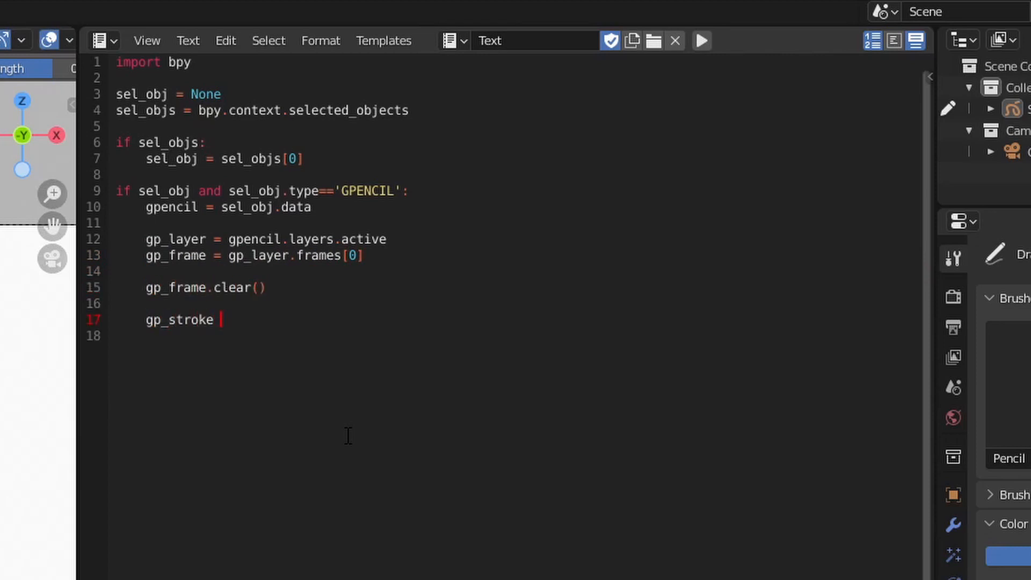
{"action": "type", "text": "= gp_frame.strokes.new()"}
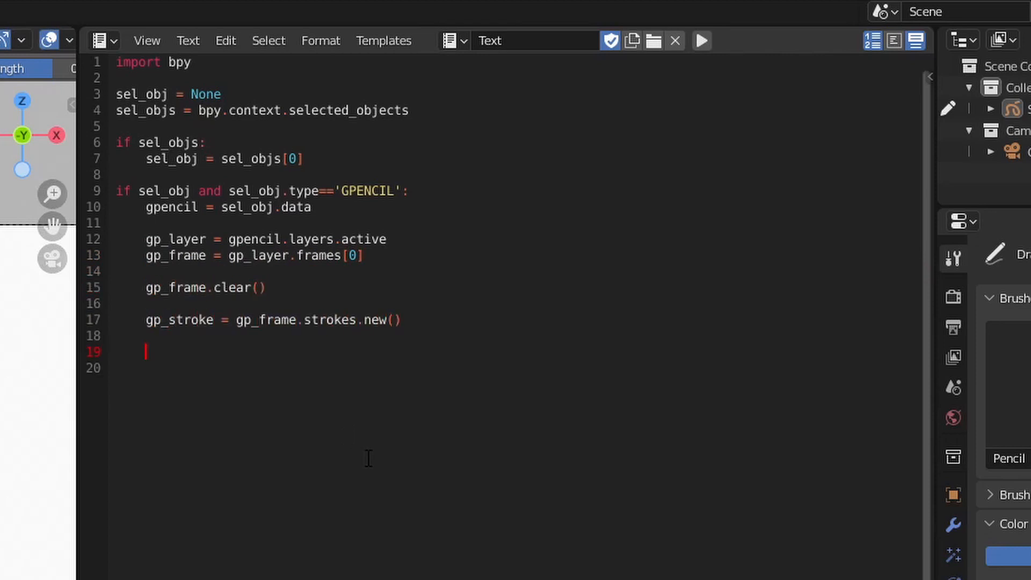
Define num_points = 24 near the top and add num_points points to the new stroke
{"action": "left_click", "coordinate": [701, 40]}
{"action": "type", "text": "num_"}
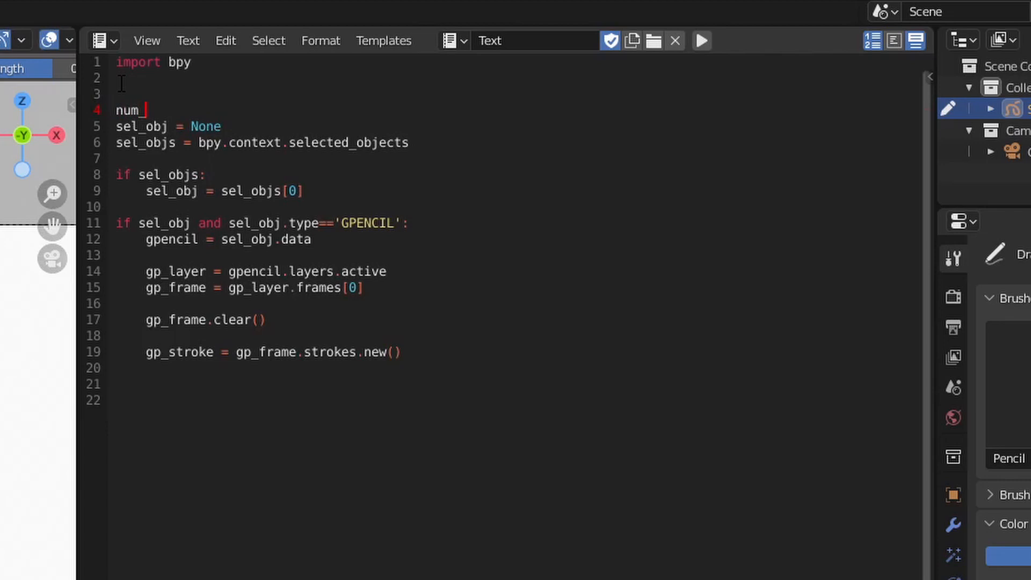
{"action": "type", "text": "points = 24"}
{"action": "left_click", "coordinate": [513, 399]}
{"action": "type", "text": "gp_stroke.points.add(count="}
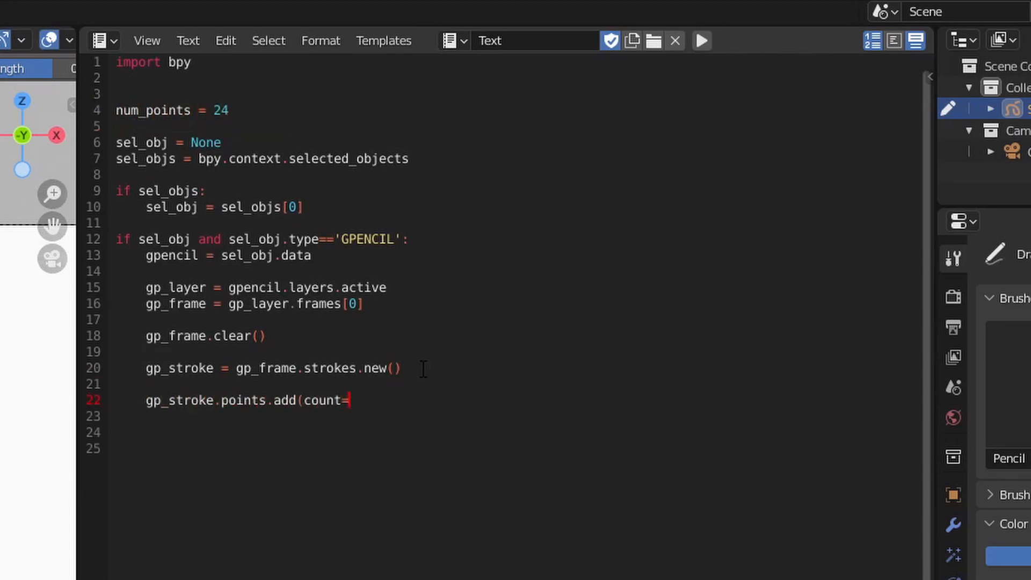
{"action": "type", "text": "num_points)"}
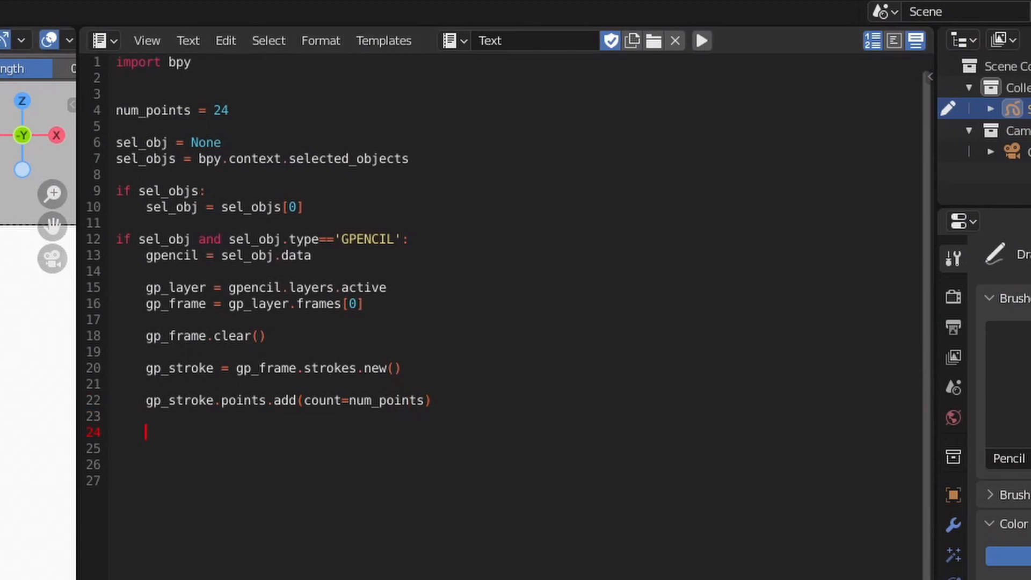
Note the circle's centre coordinate (0,0) while the polygonal circle animation plays
{"action": "left_click", "coordinate": [702, 41]}
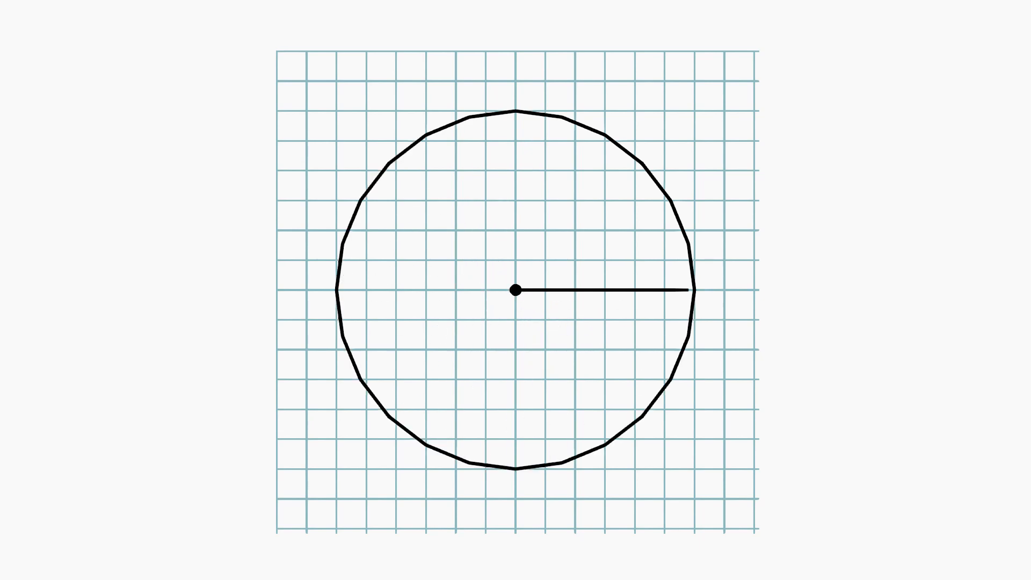
{"action": "type", "text": "(0,0"}
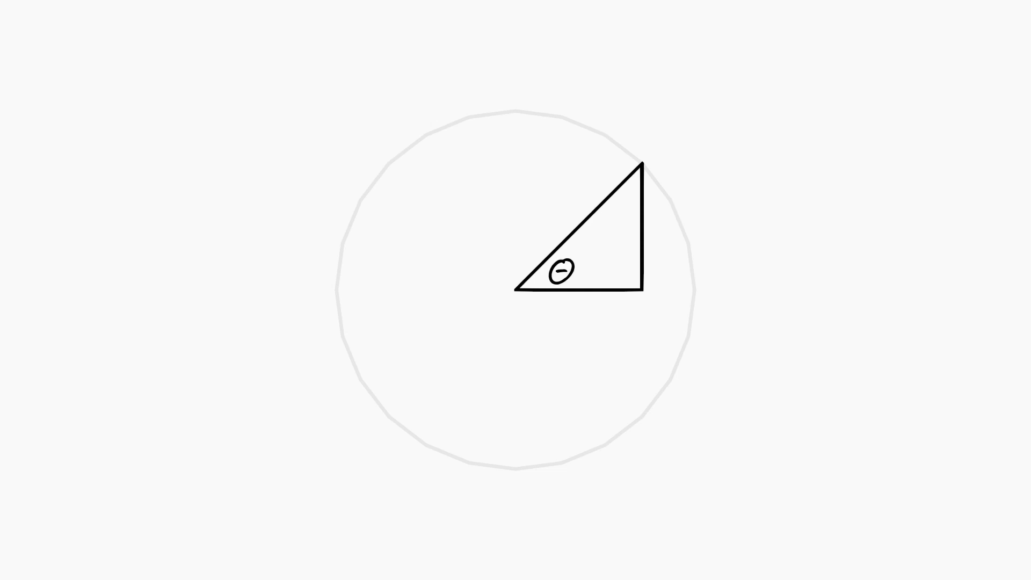
Continue watching the right-triangle animation with angle θ inside the faded circle
{"action": "left_click", "coordinate": [579, 227]}
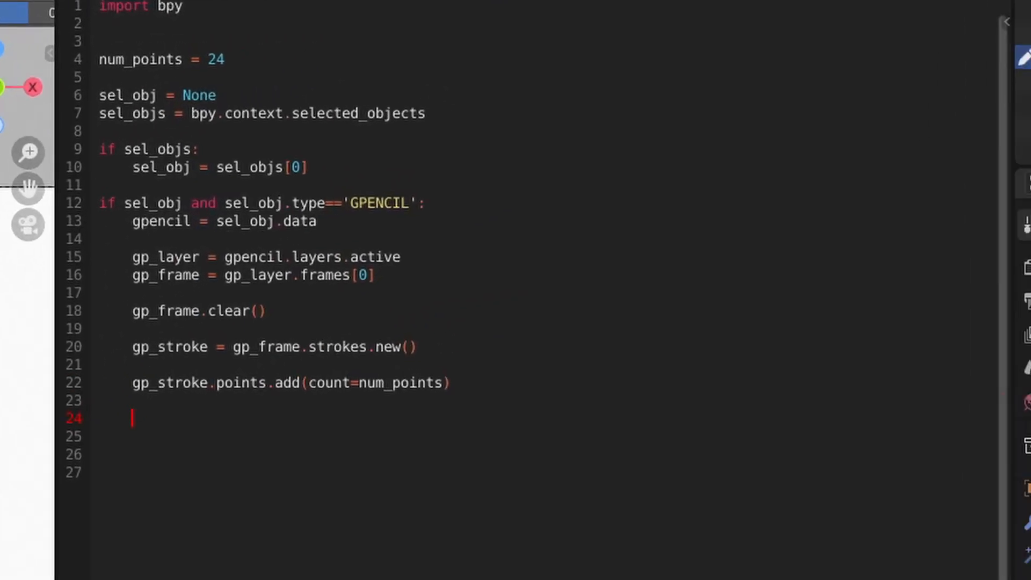
{"action": "mouse_move", "coordinate": [636, 162]}
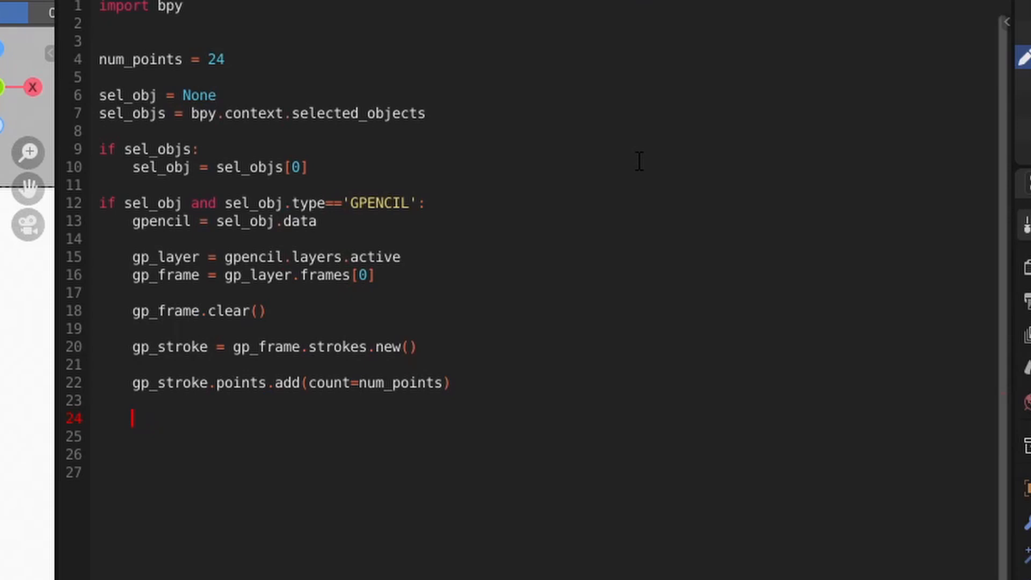
Compute step as (2 * 3.141592) / num_points below the point-count line
{"action": "type", "text": "step ="}
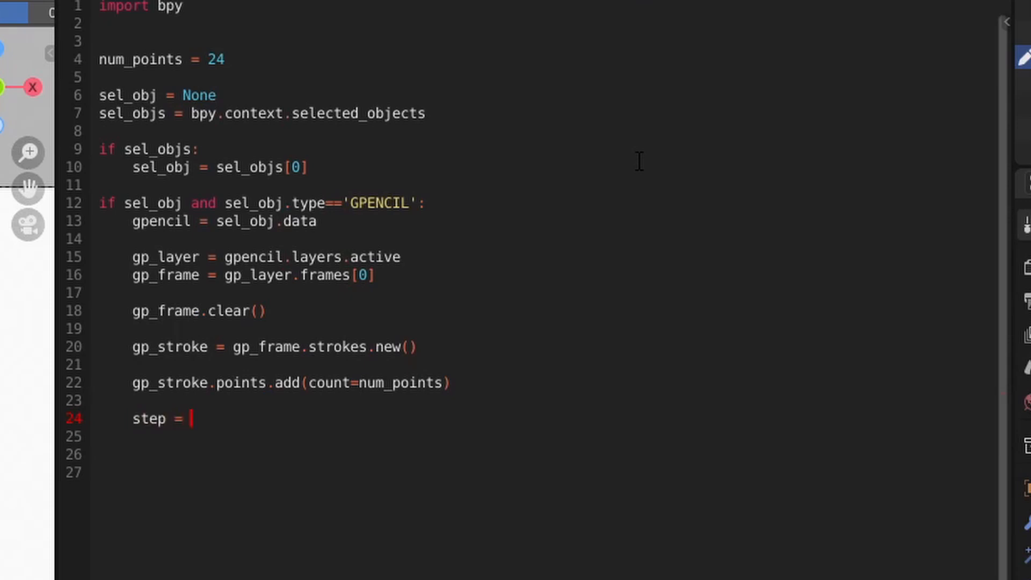
{"action": "type", "text": "(2 * 3."}
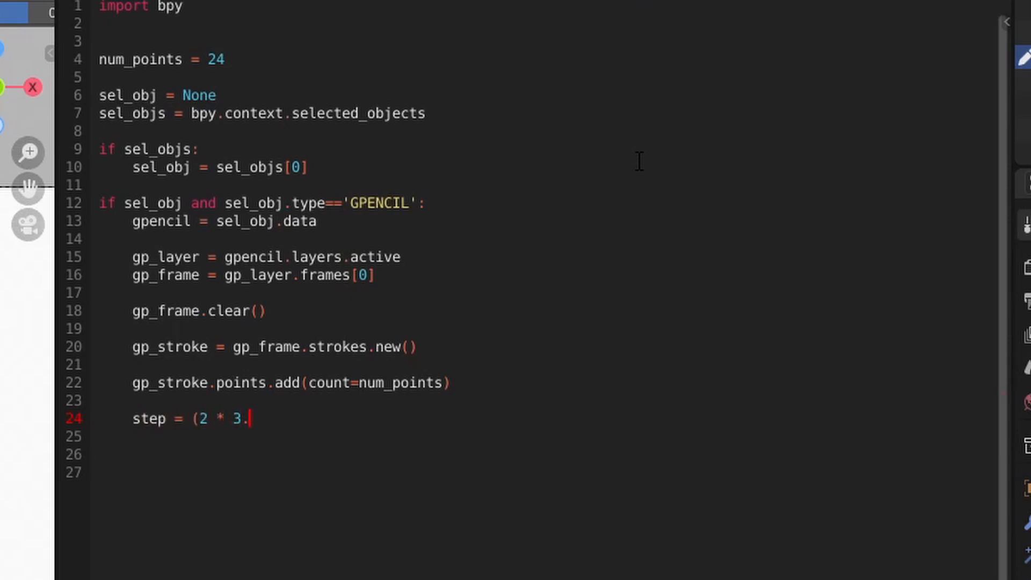
{"action": "type", "text": "141592) / n"}
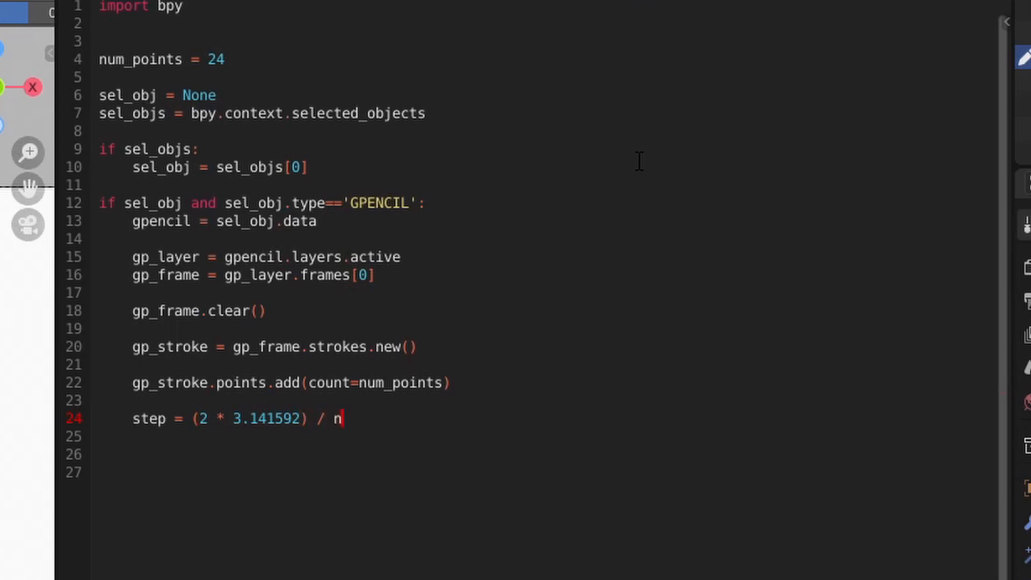
{"action": "type", "text": "um_points"}
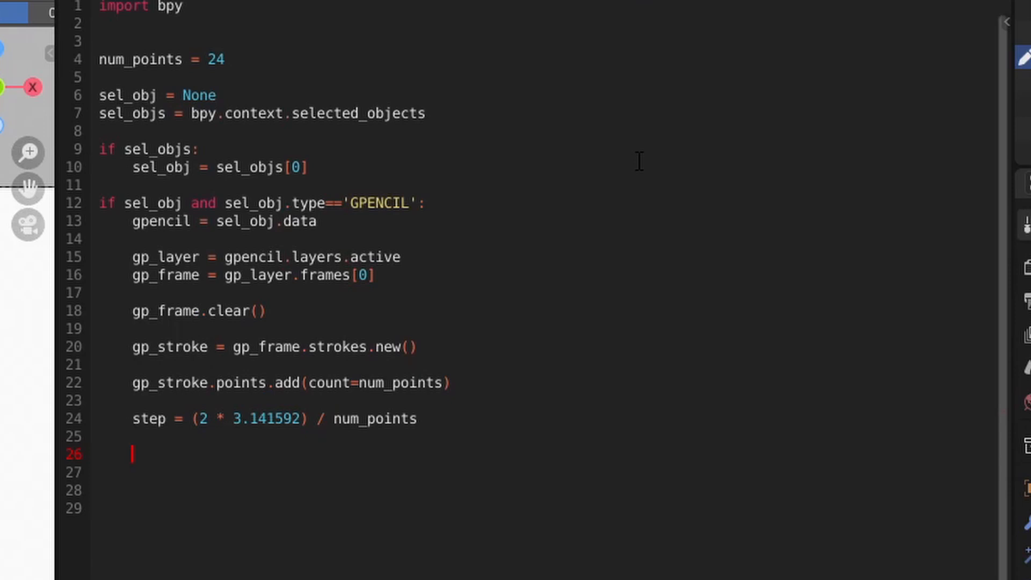
Add 'from math import pi, sin, cos' after the import bpy line
{"action": "left_click", "coordinate": [186, 8]}
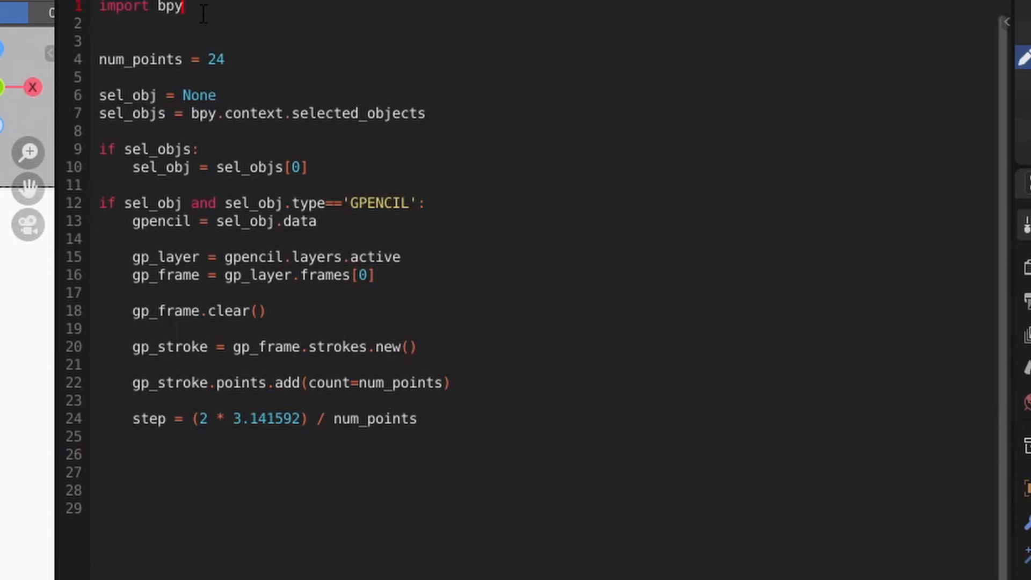
{"action": "type", "text": "from math import"}
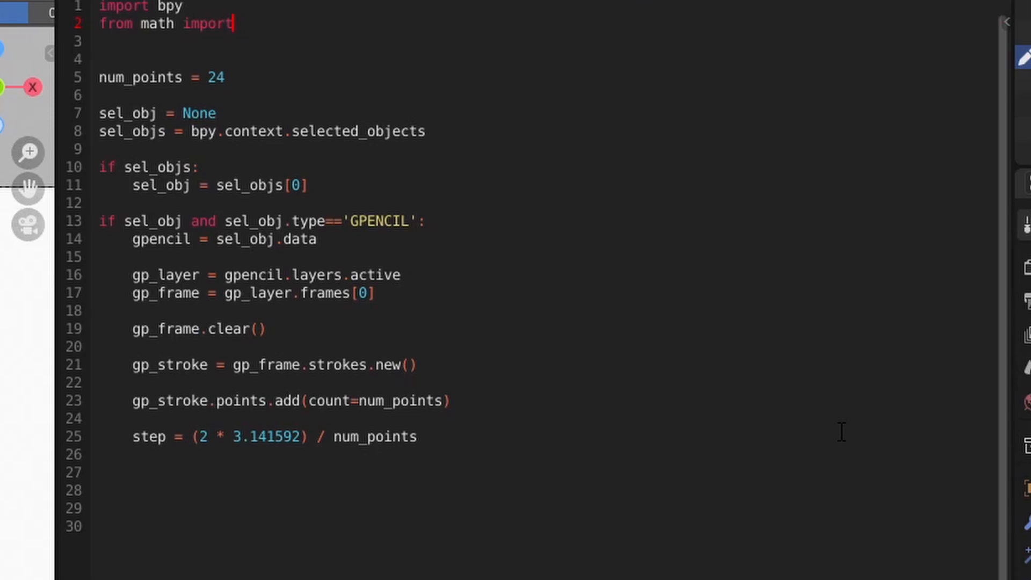
{"action": "type", "text": "pi"}
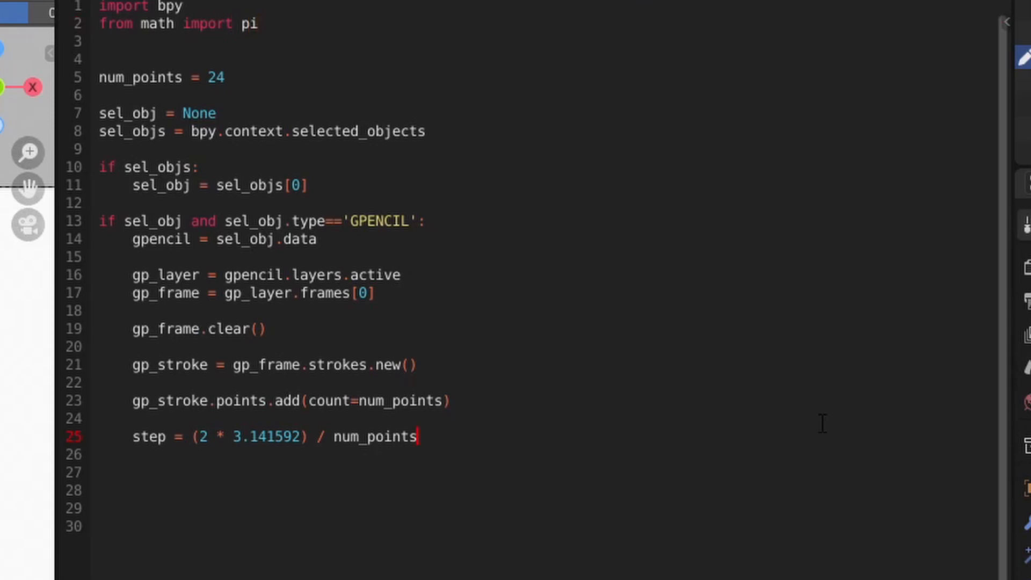
{"action": "type", "text": ", sin, cos"}
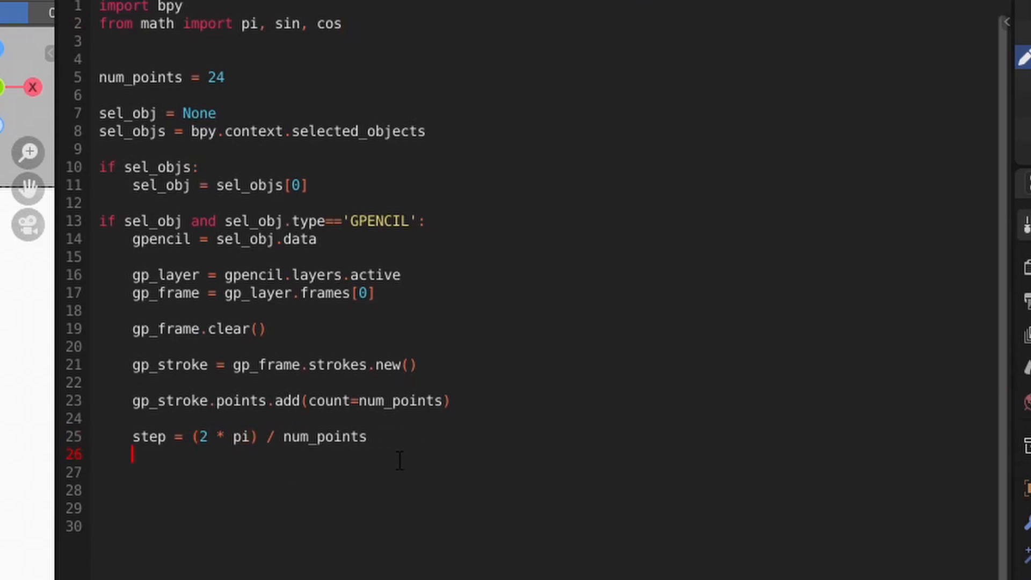
Loop 'for i in range(num_points):' setting angle = i * step inside it
{"action": "key", "text": "enter"}
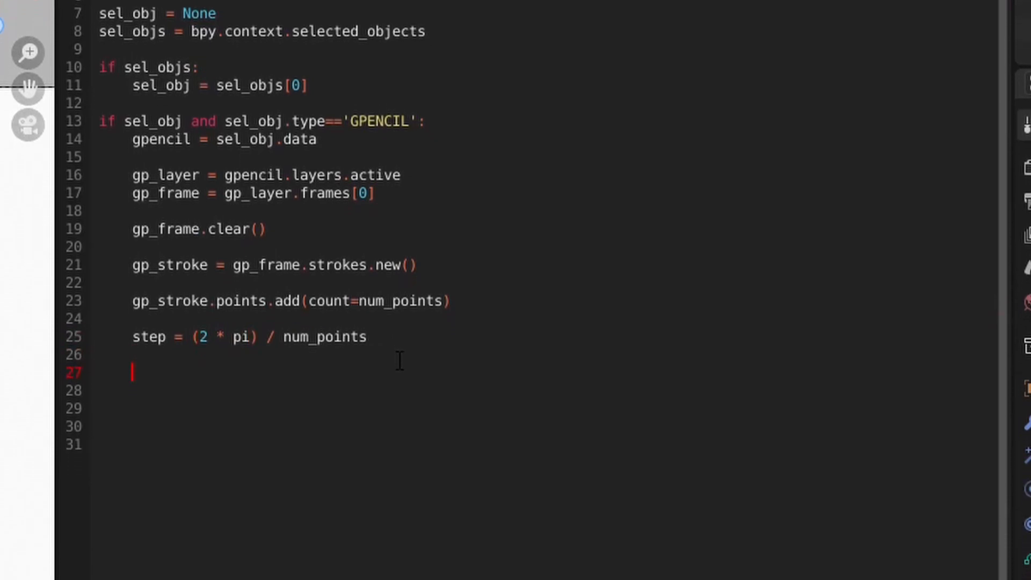
{"action": "type", "text": "for i in ran"}
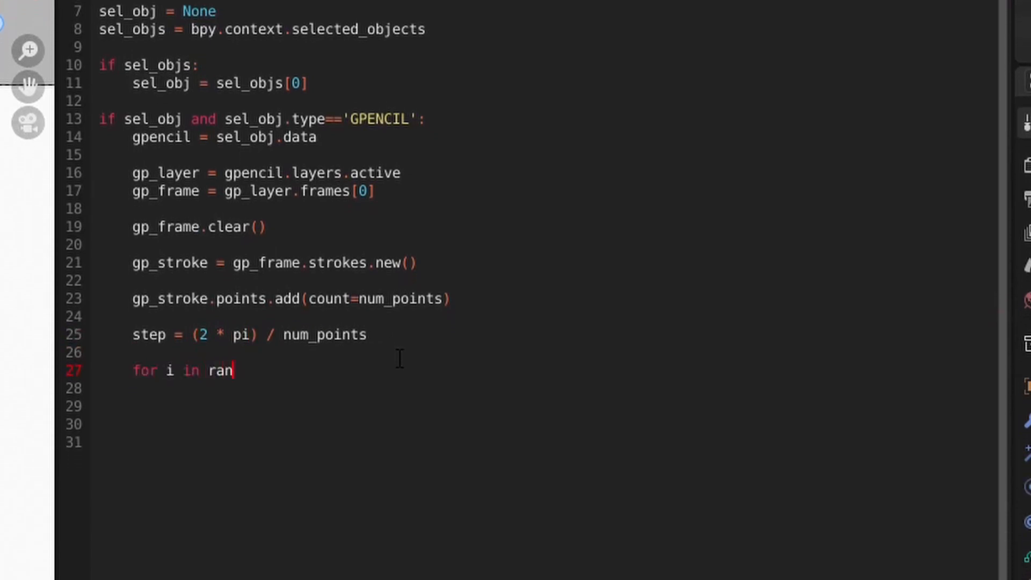
{"action": "type", "text": "ge(num"}
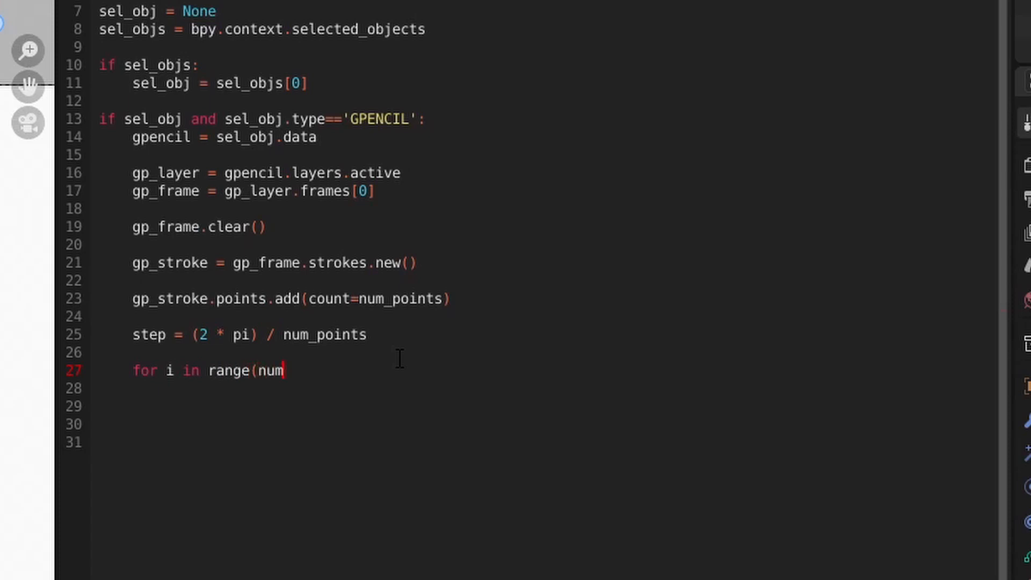
{"action": "type", "text": "_points)"}
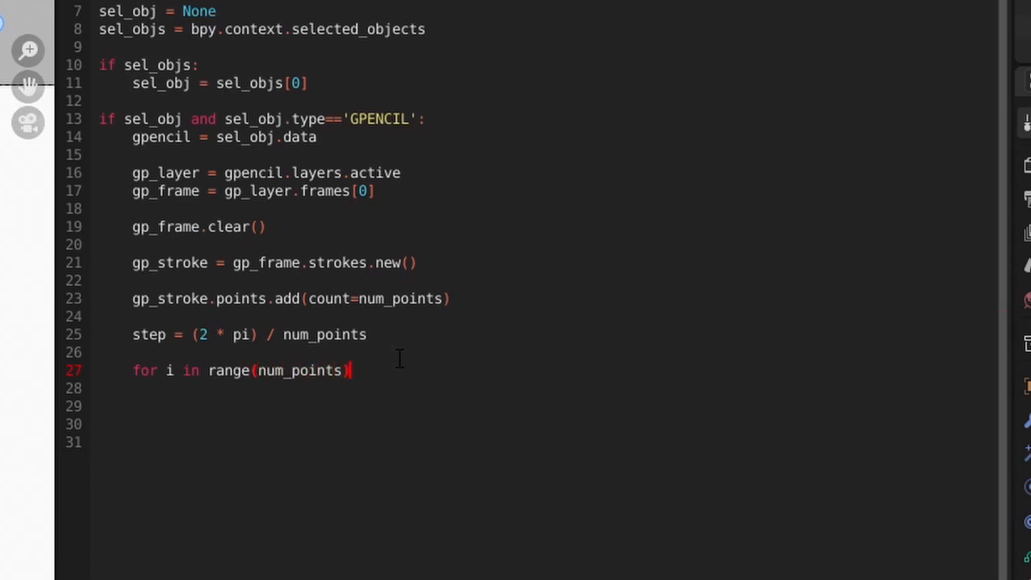
{"action": "key", "text": "enter"}
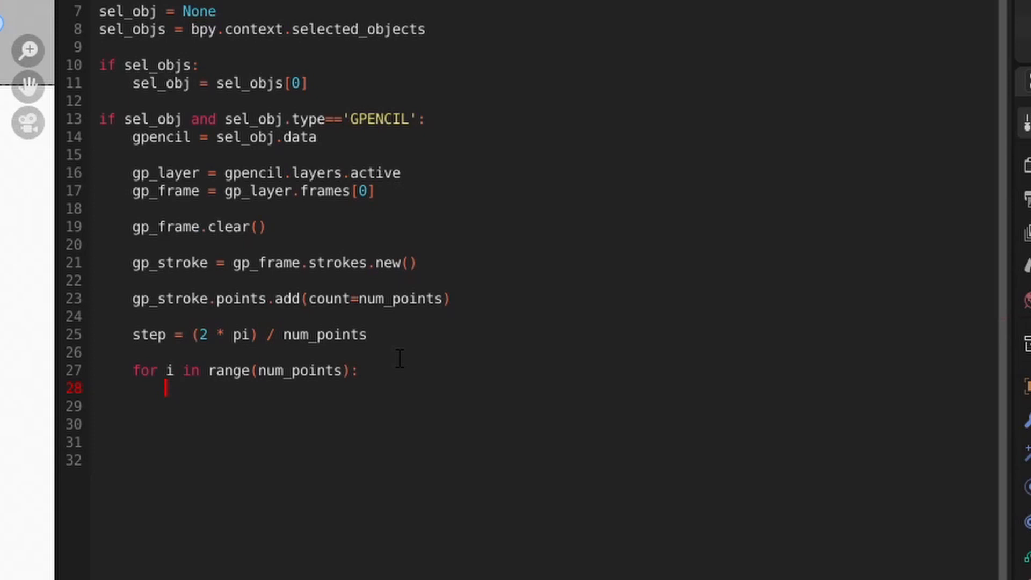
{"action": "type", "text": "angle = ste"}
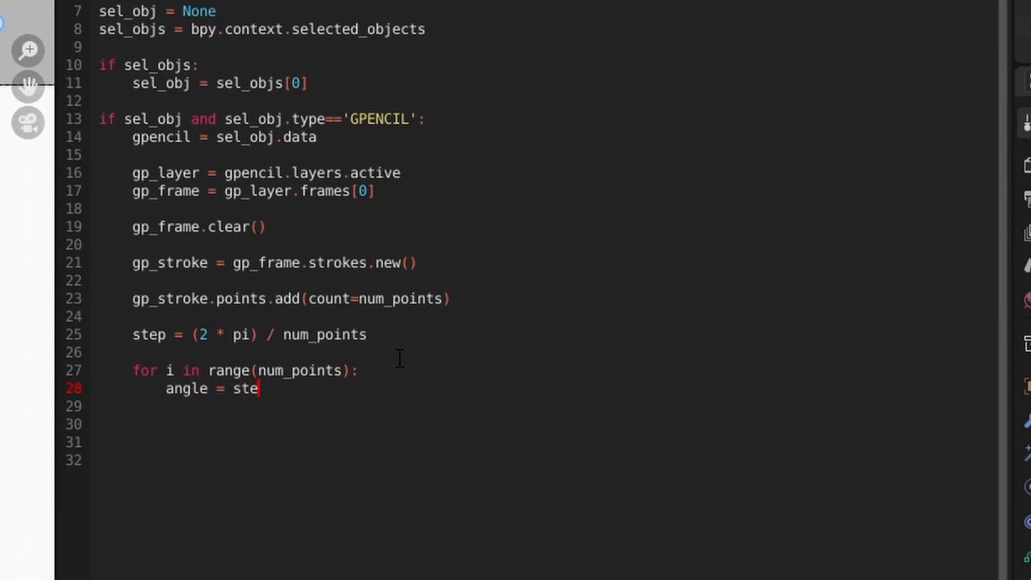
{"action": "type", "text": "i * step"}
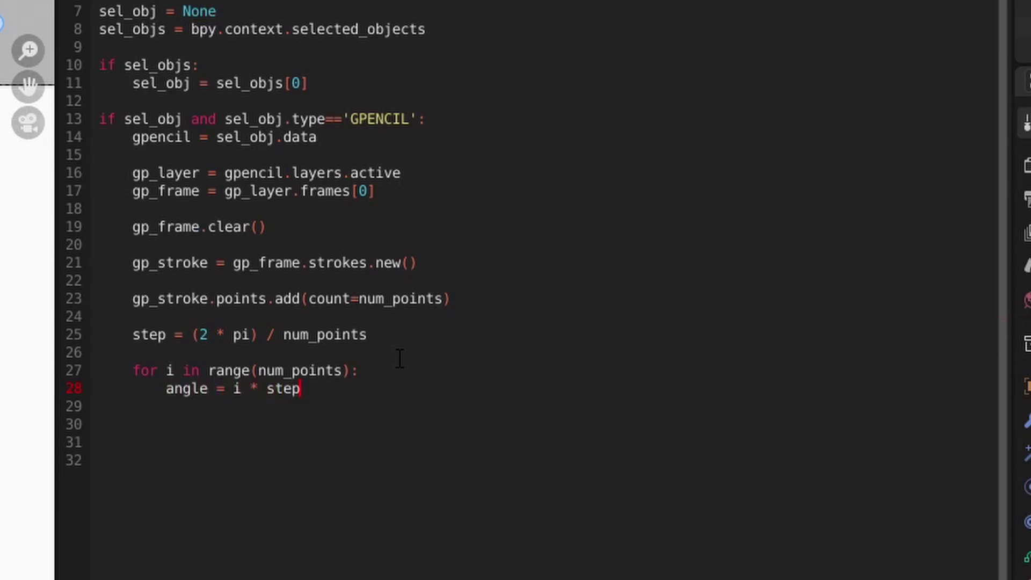
{"action": "key", "text": "Return"}
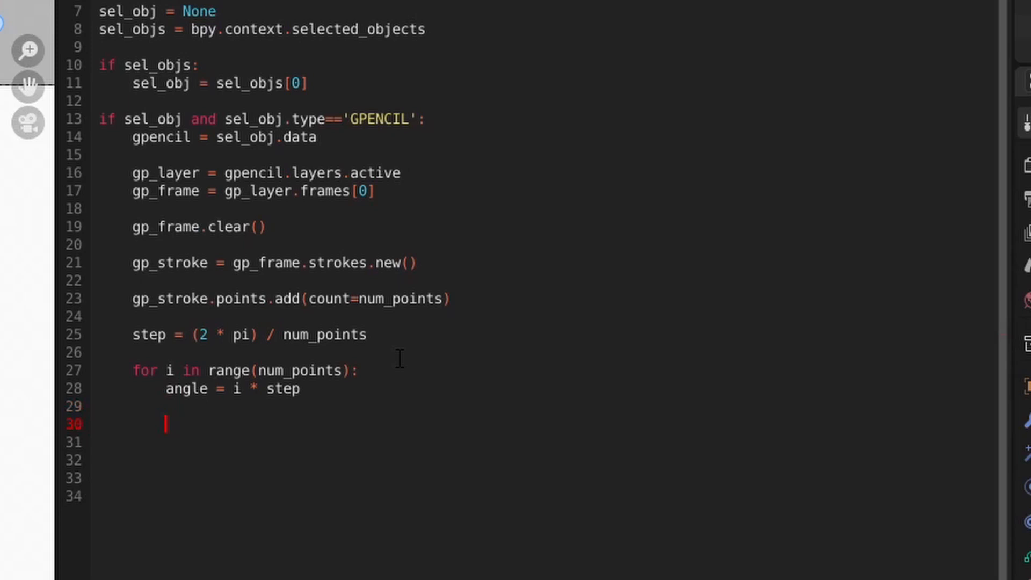
Set each point's x = cos(angle), y = 0 and z = sin(angle) inside the loop
{"action": "type", "text": "x = cos"}
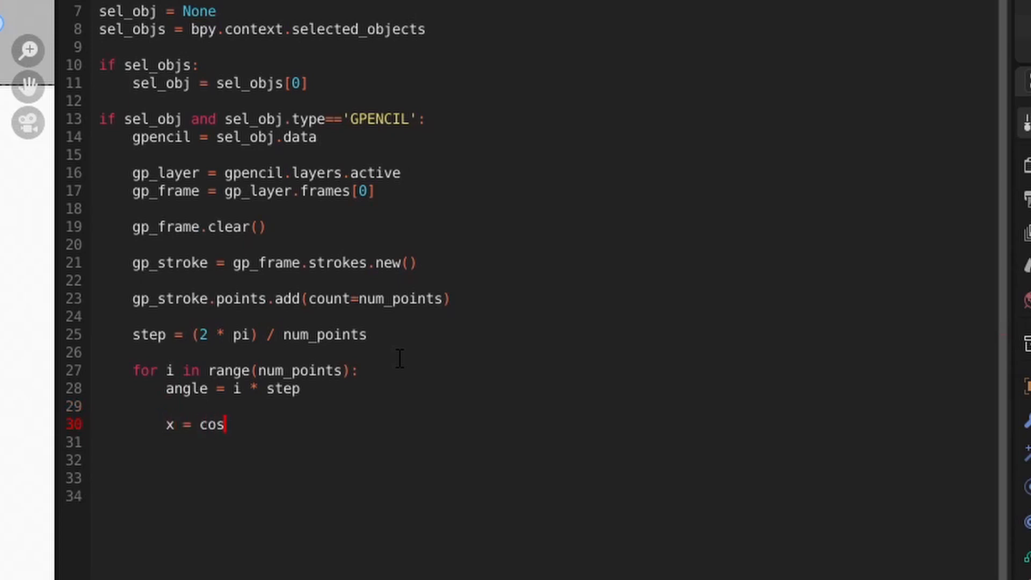
{"action": "type", "text": "(angle)"}
{"action": "left_click", "coordinate": [539, 443]}
{"action": "type", "text": "y ="}
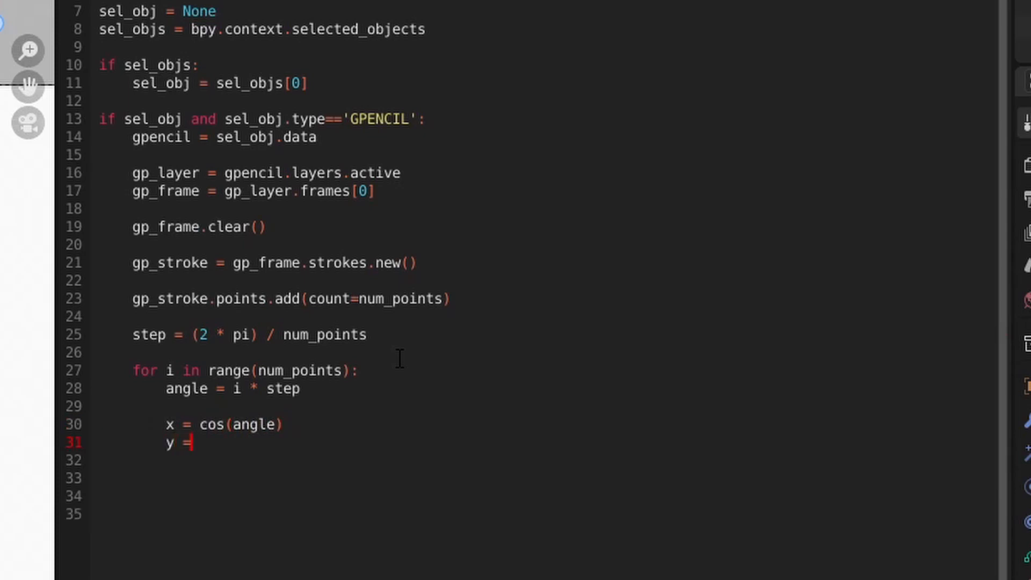
{"action": "type", "text": "0"}
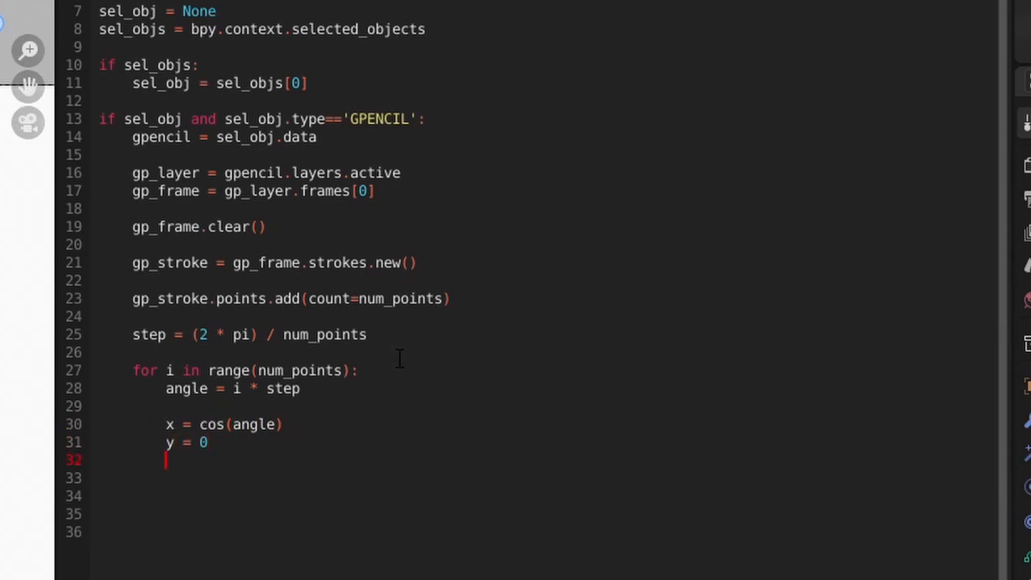
{"action": "type", "text": "z = sin(a"}
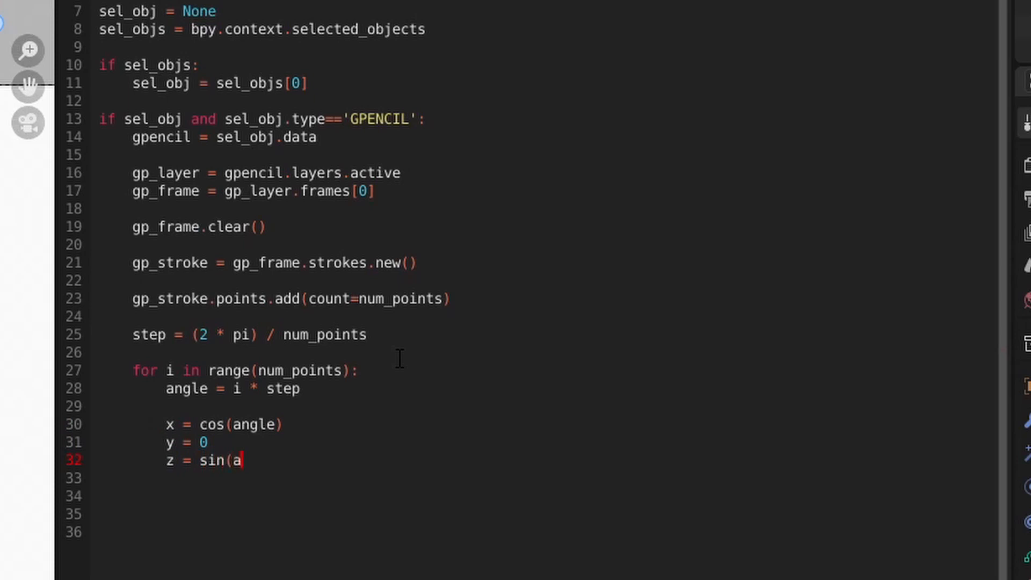
{"action": "type", "text": "ngle)"}
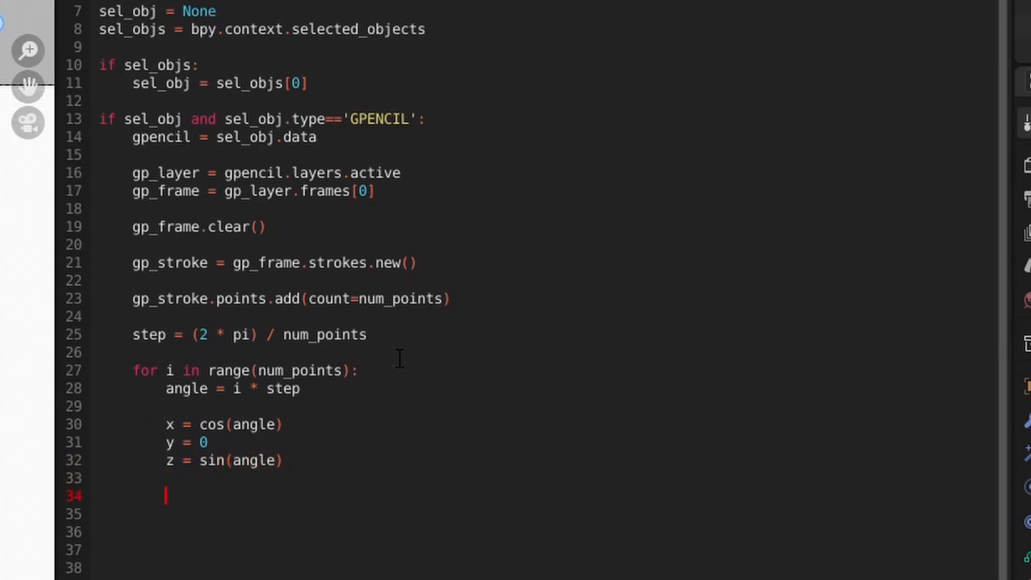
Assign gp_stroke.points[i].co = (x, y, z) and give the stroke a line_width of 30
{"action": "type", "text": "gp_stroke"}
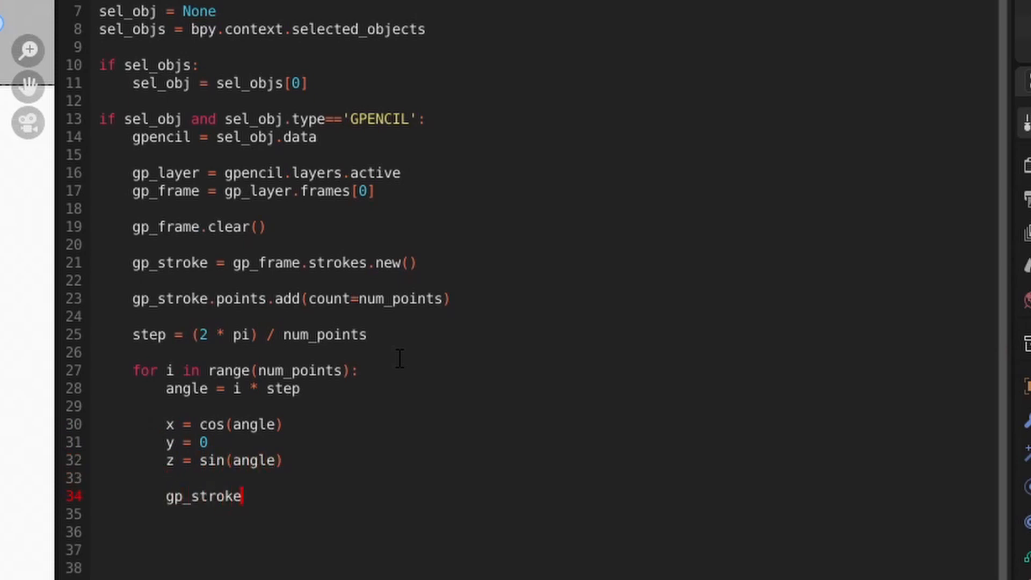
{"action": "type", "text": ".points[i]"}
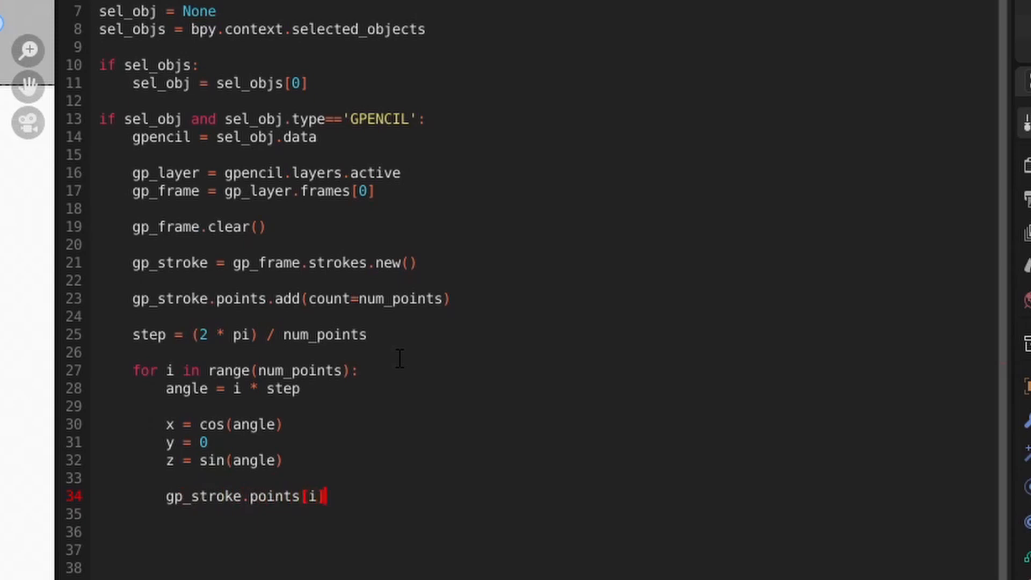
{"action": "type", "text": ".co ="}
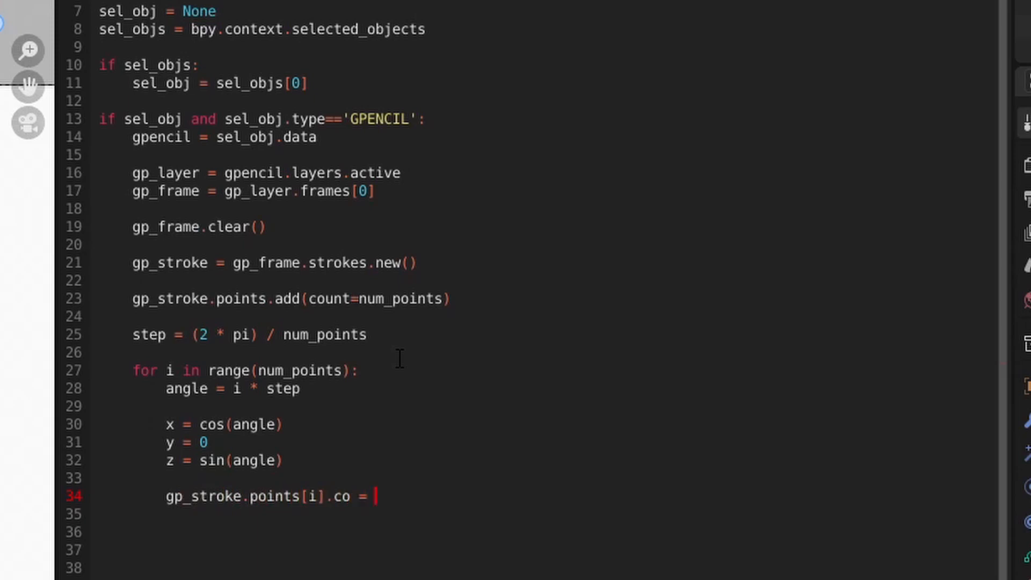
{"action": "type", "text": "(x,"}
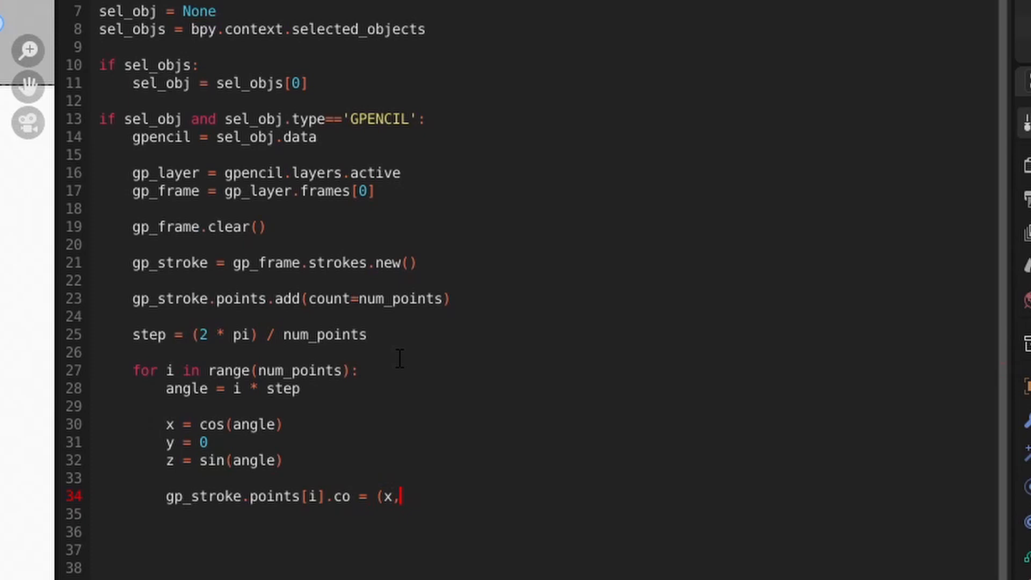
{"action": "type", "text": "y, z)"}
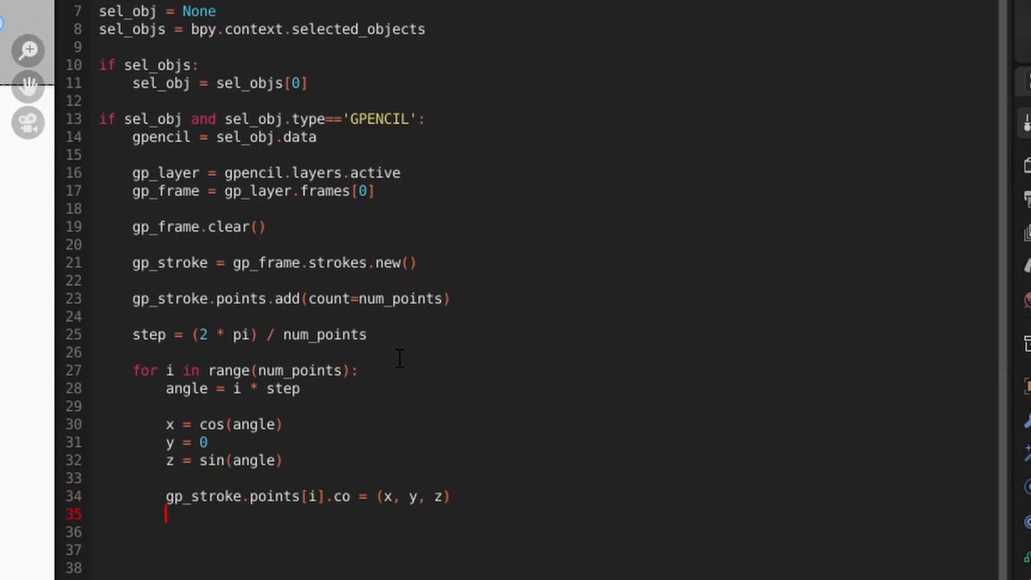
{"action": "type", "text": "gp_stroke.line_width = 30"}
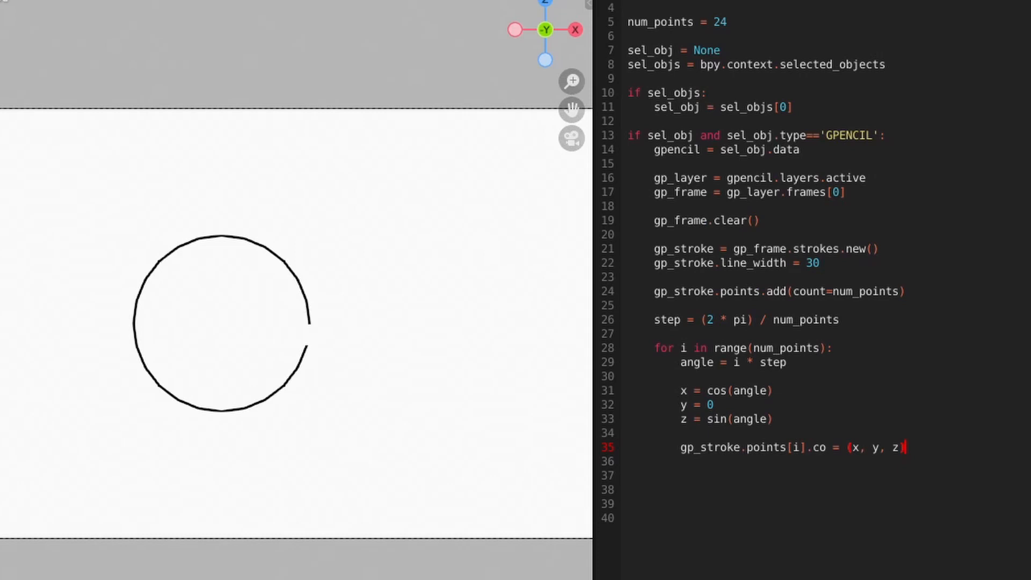
Add gp_stroke.use_cyclic = True so the circle stroke closes into a loop
{"action": "type", "text": "g"}
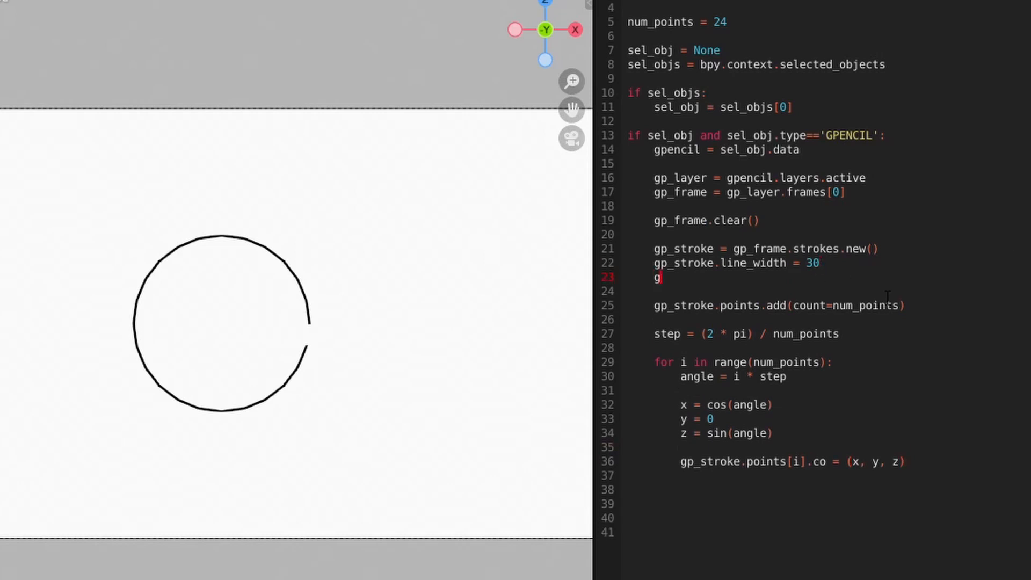
{"action": "type", "text": "p_stroke."}
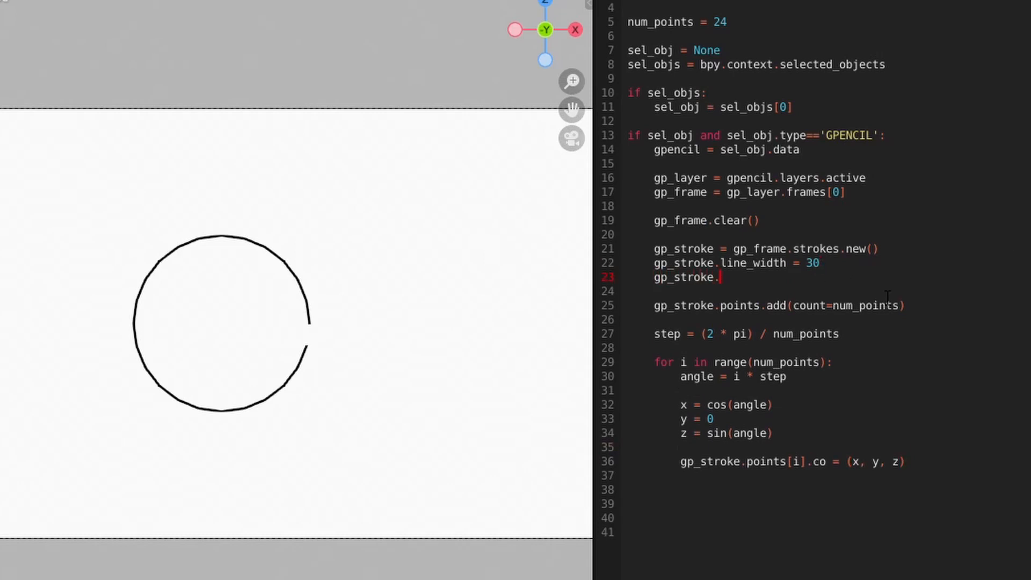
{"action": "type", "text": "use_cy"}
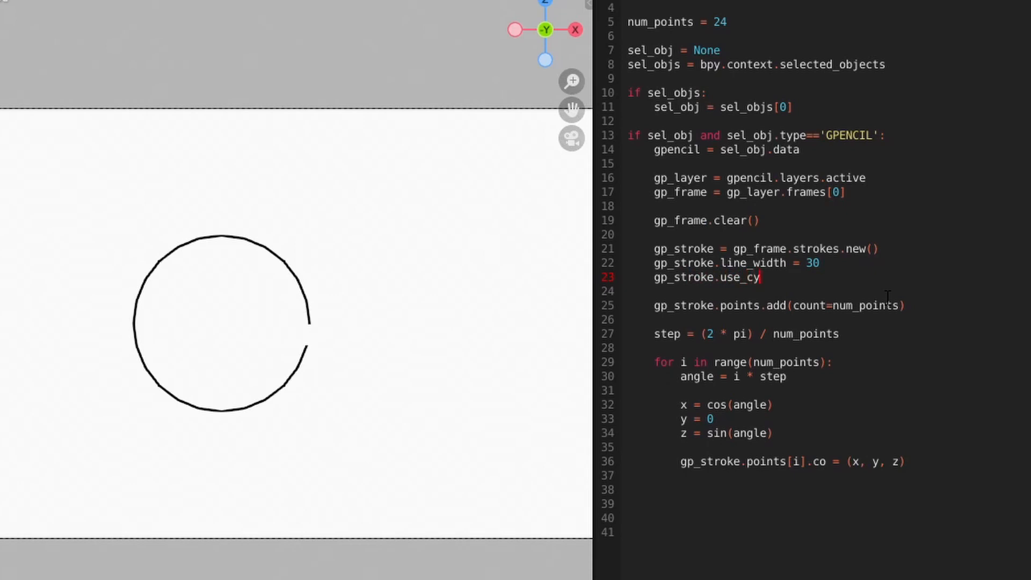
{"action": "type", "text": "clic = True"}
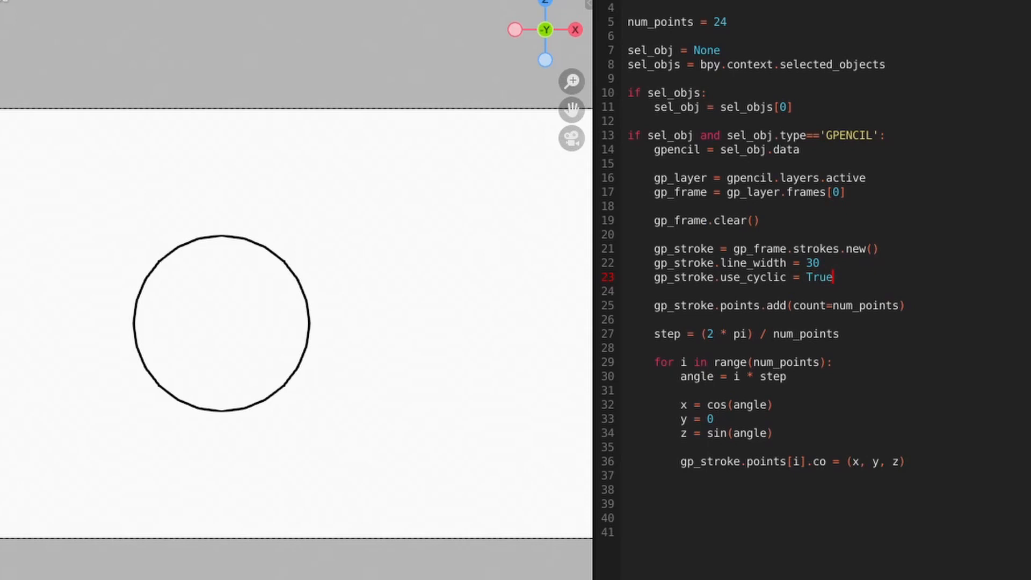
Replace the num_points value 24 with 48
{"action": "left_click", "coordinate": [729, 22]}
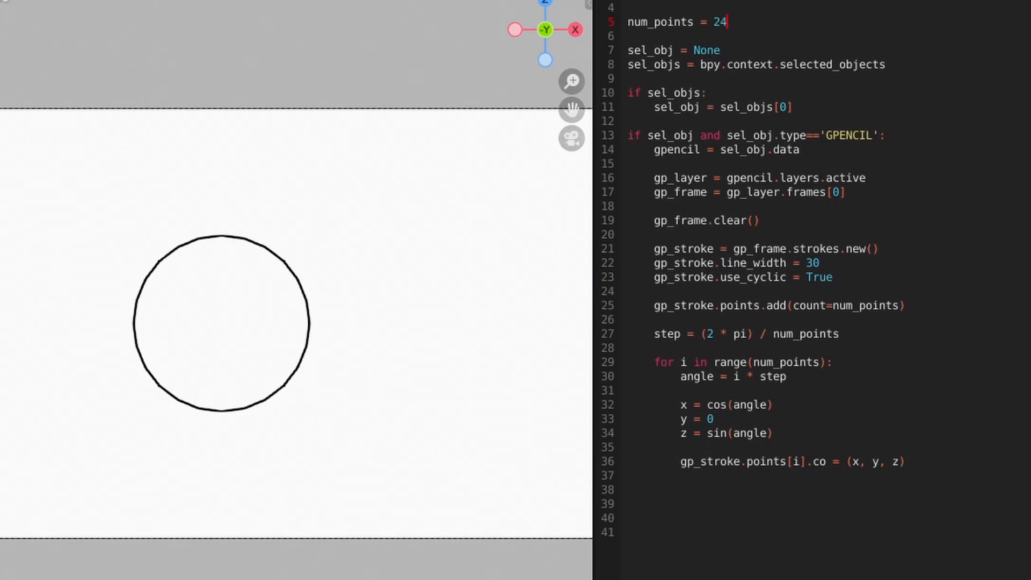
{"action": "key", "text": "Backspace"}
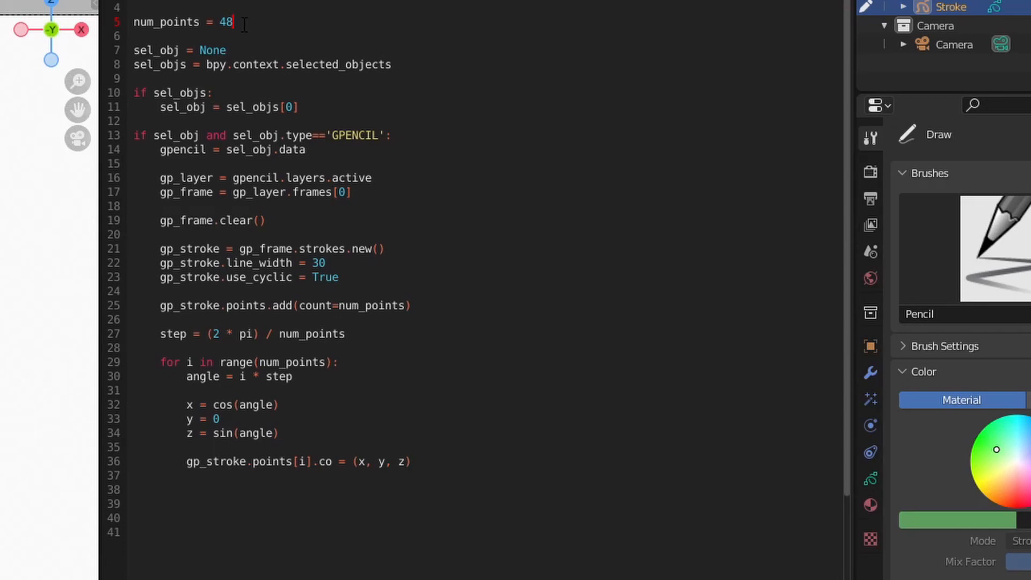
Define radius = 1.0 and multiply the cos and sin coordinates by radius
{"action": "type", "text": "radius"}
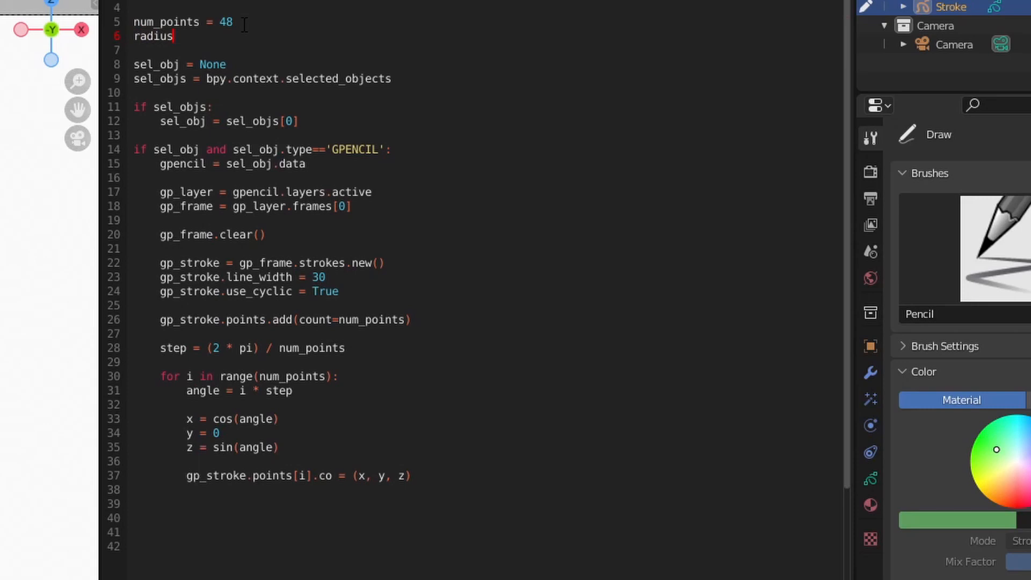
{"action": "type", "text": "= 1"}
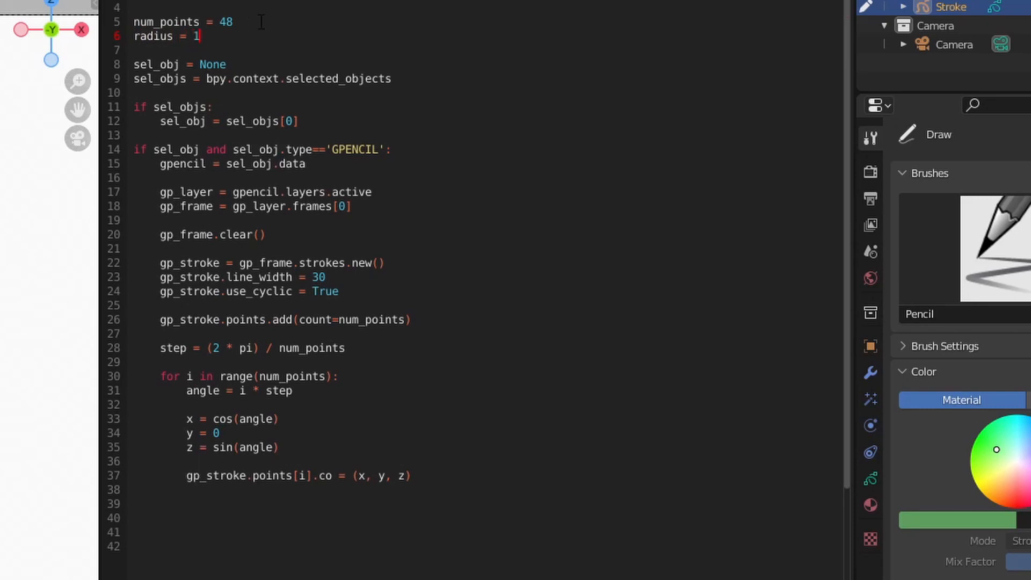
{"action": "type", "text": ".0"}
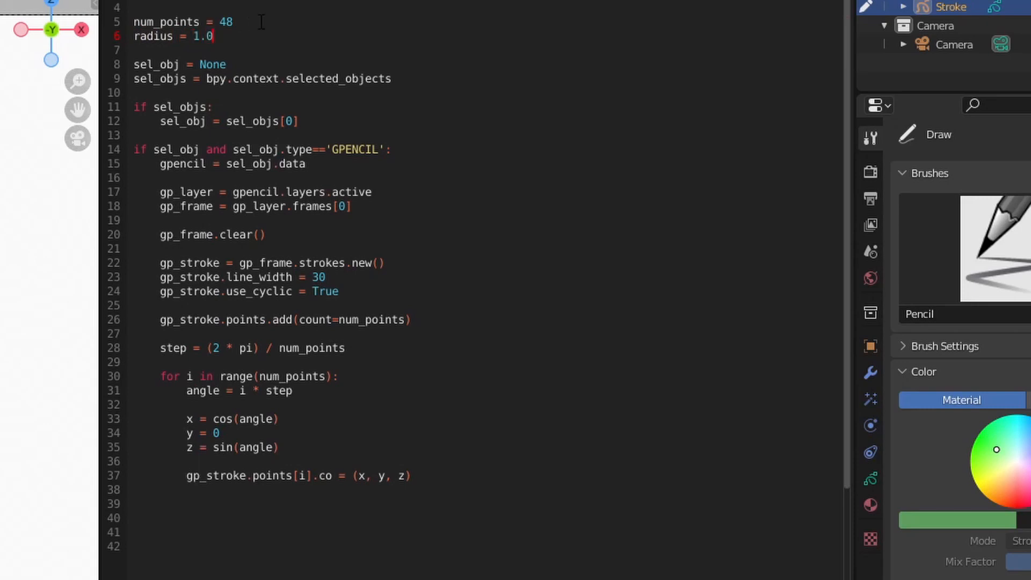
{"action": "left_click", "coordinate": [212, 418]}
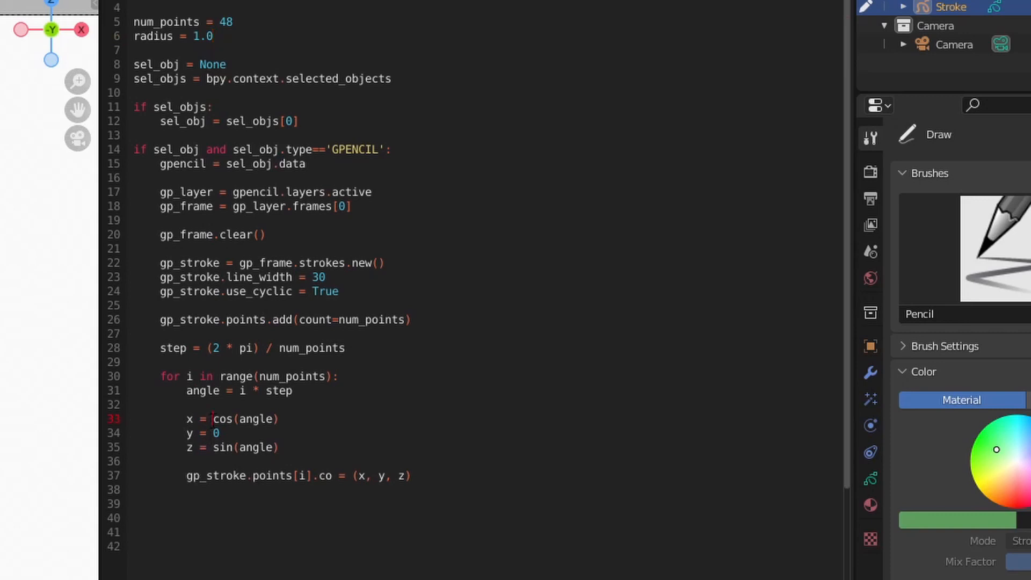
{"action": "type", "text": "radius *"}
{"action": "left_click", "coordinate": [233, 36]}
{"action": "type", "text": "5"}
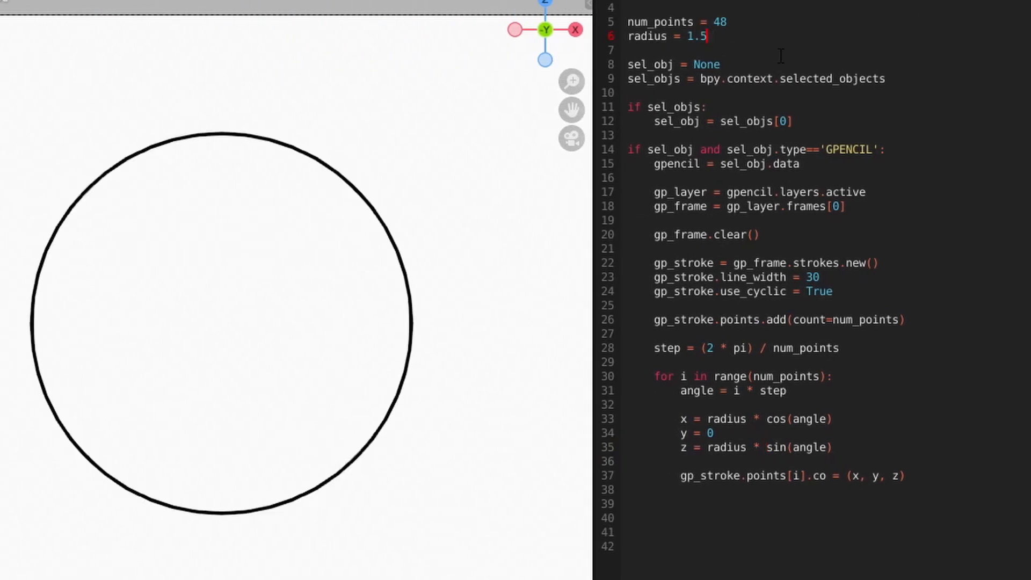
Test the circle with radius .5, then restore radius to 1.0
{"action": "type", "text": ".5"}
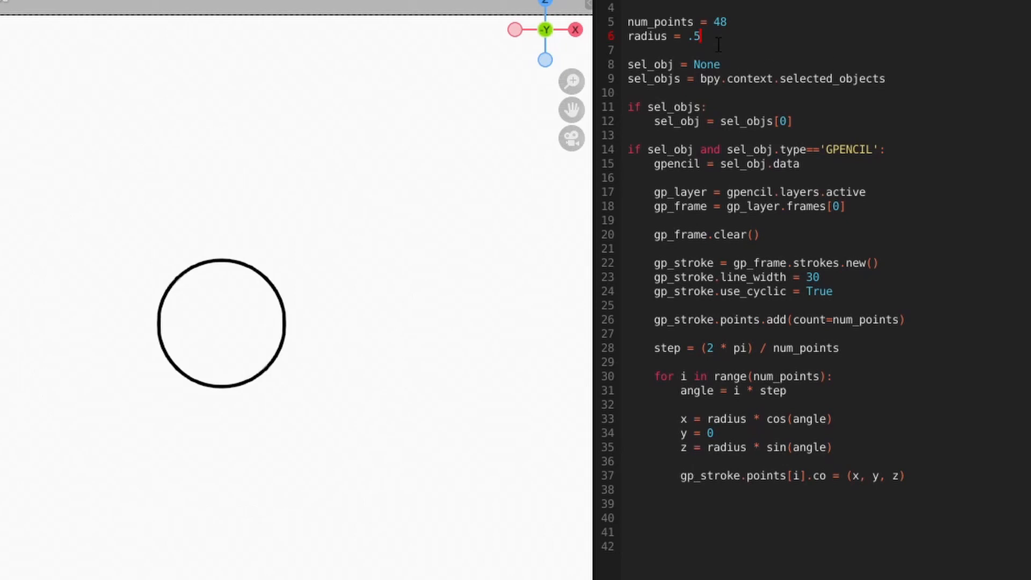
{"action": "type", "text": "1.0"}
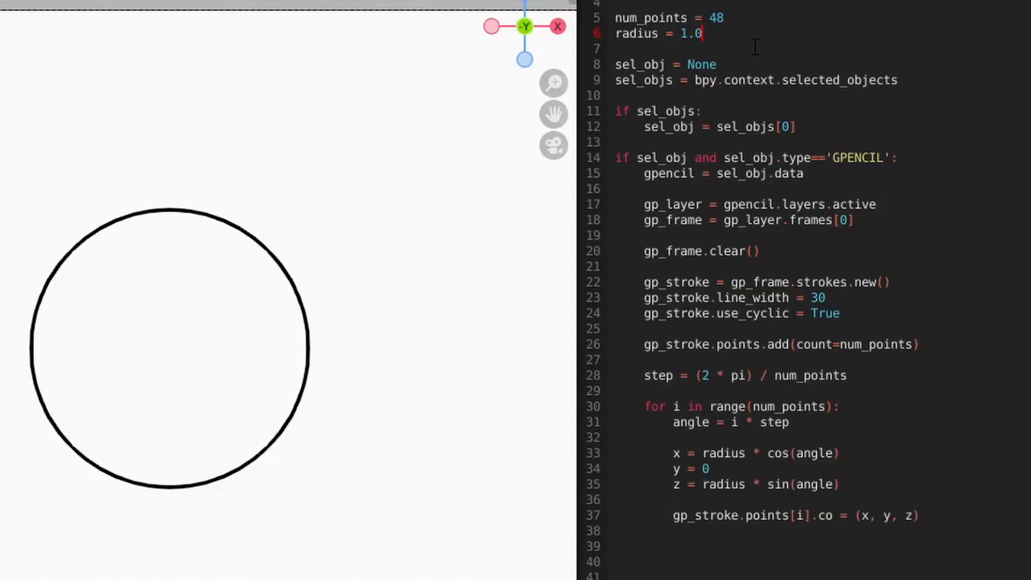
Define center = (0.0, 0.0, 0.0) below the radius line
{"action": "type", "text": "center ="}
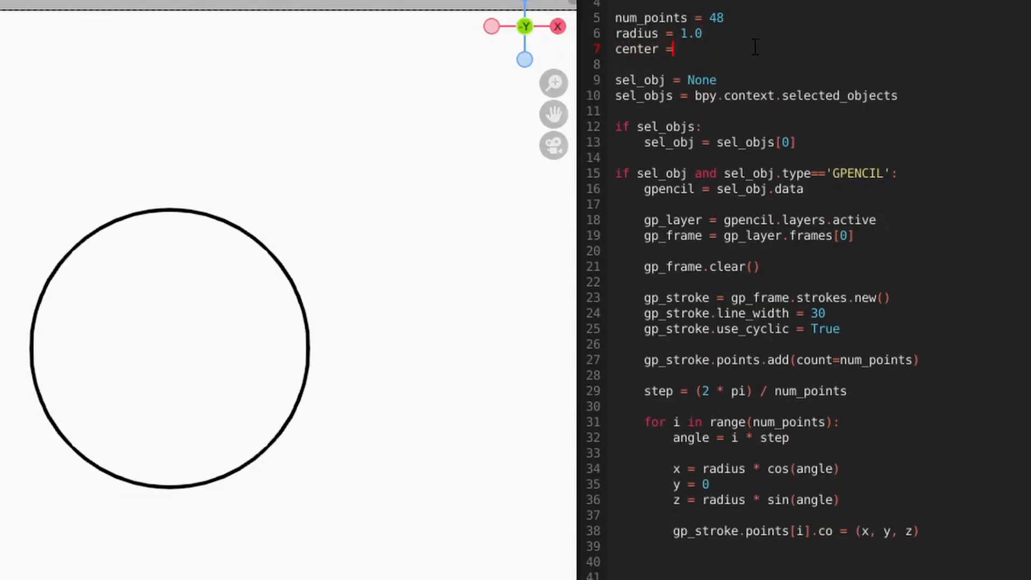
{"action": "type", "text": "(0.0,"}
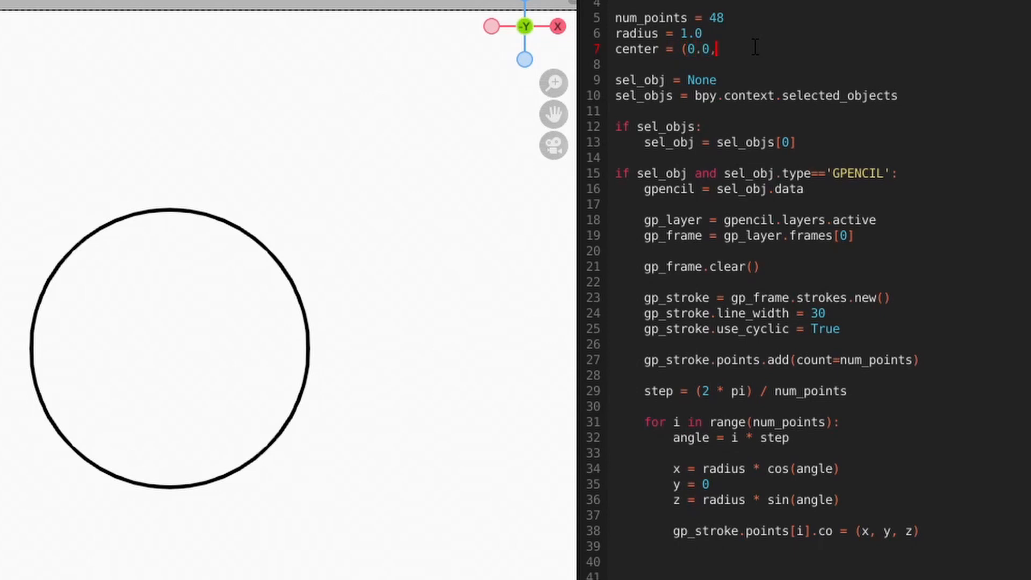
{"action": "type", "text": "0.0,"}
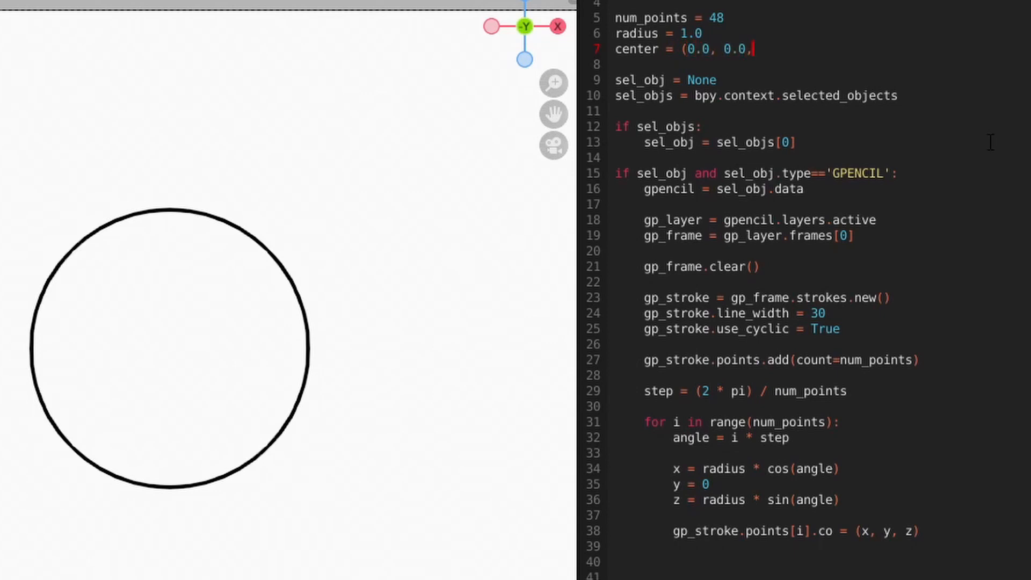
{"action": "type", "text": "0.0)"}
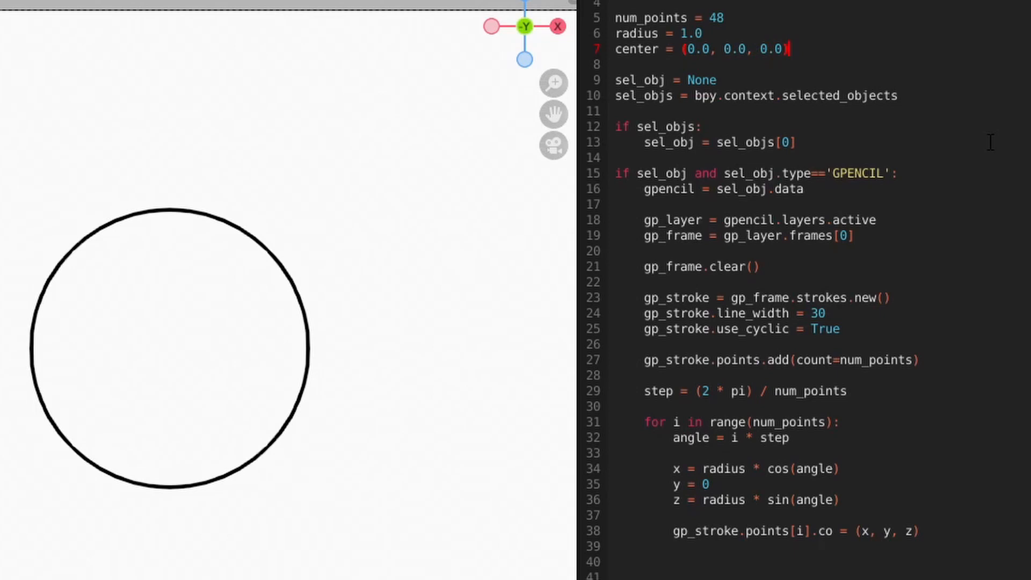
Offset the x and z formulas by center[0] and center[2], testing an offset of 0.25
{"action": "left_click", "coordinate": [703, 469]}
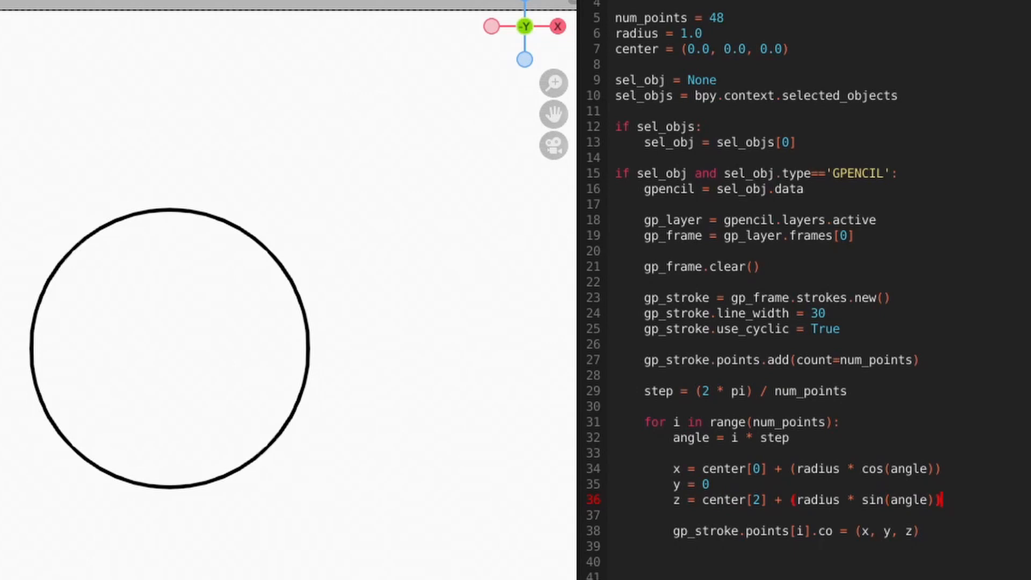
{"action": "type", "text": "0.25"}
{"action": "type", "text": "def circle"}
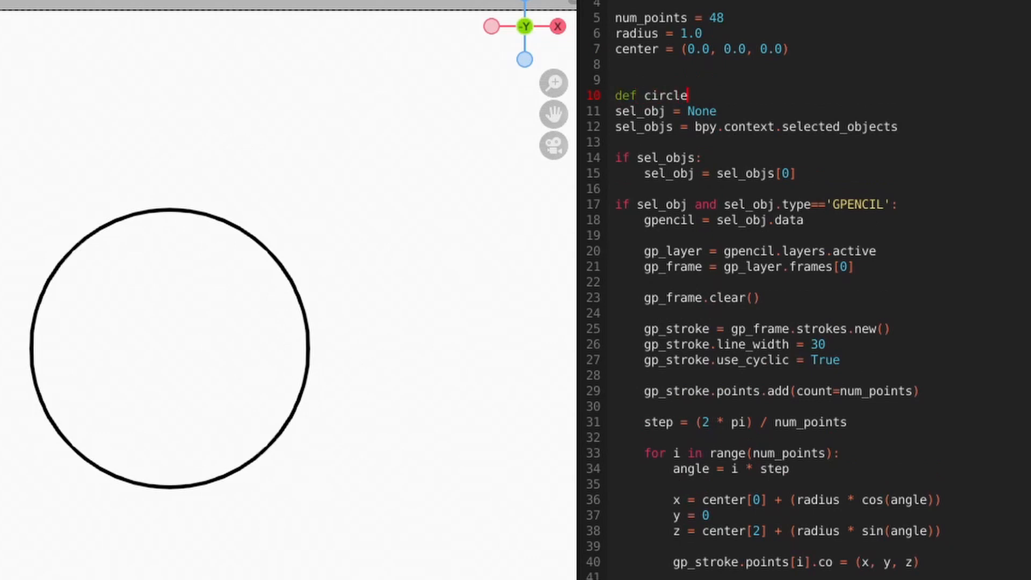
Define circle(gp_frame, center, radius, num_points) around the stroke code and call it with those arguments
{"action": "type", "text": "(gp_frame, center, radiu"}
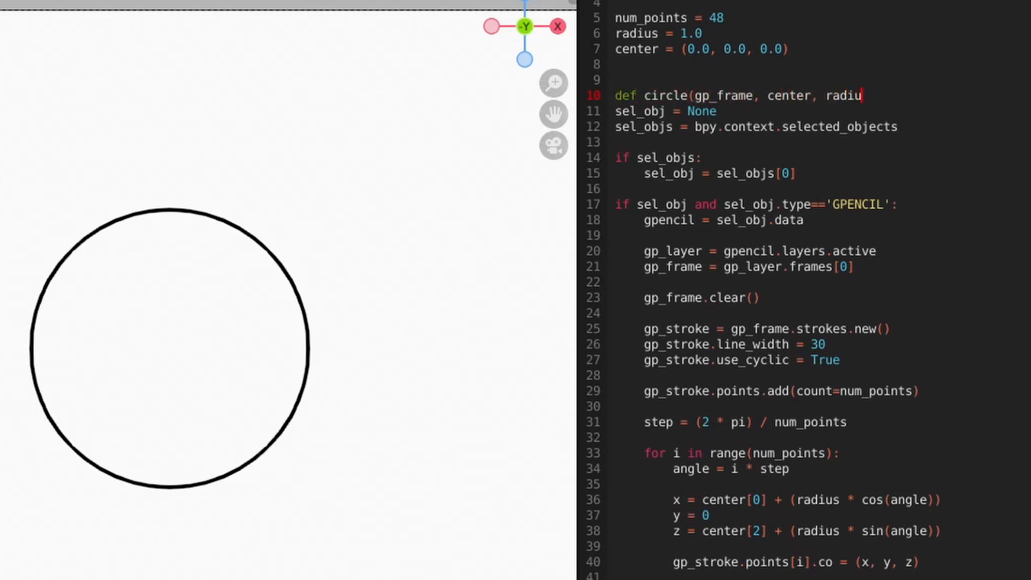
{"action": "type", "text": "s, num_p"}
{"action": "type", "text": "circle = circle(g"}
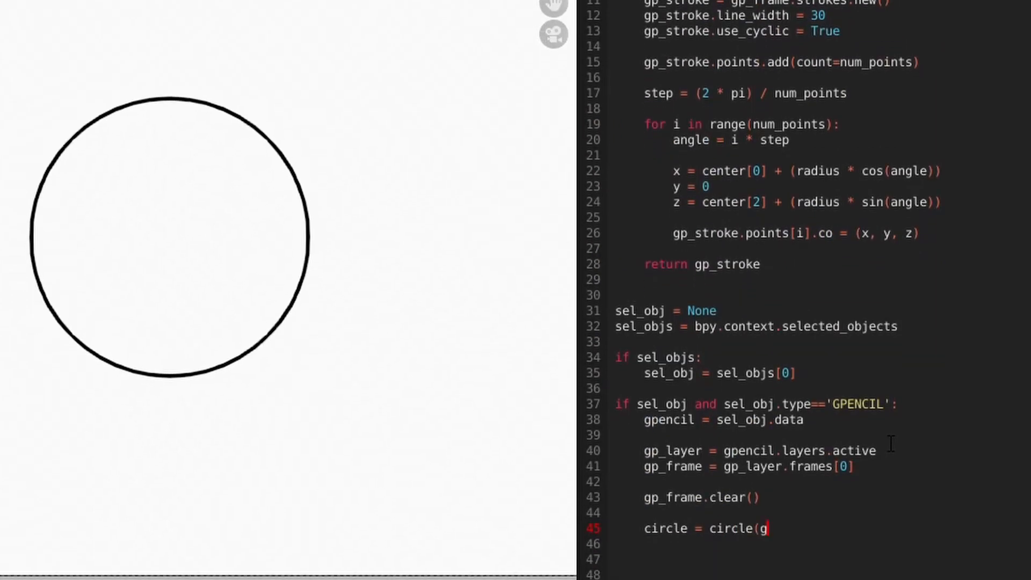
{"action": "type", "text": "p_frame, center, radius, num_points)"}
{"action": "left_click", "coordinate": [778, 171]}
{"action": "type", "text": "_x"}
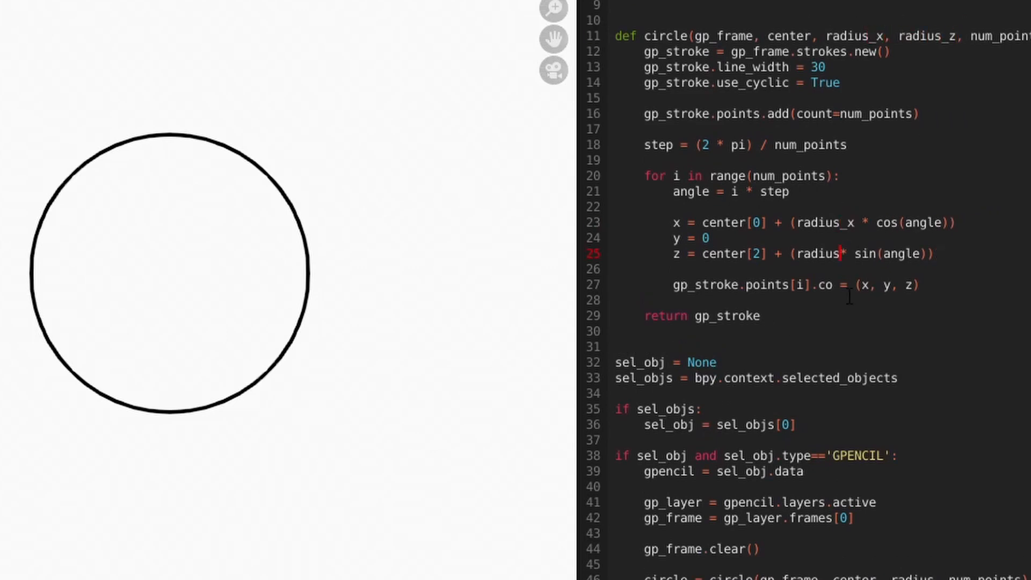
Rename the call to ellipse, passing radius_x and radius_z for the x and z scaling
{"action": "scroll", "scroll_direction": "down", "scroll_amount": 3}
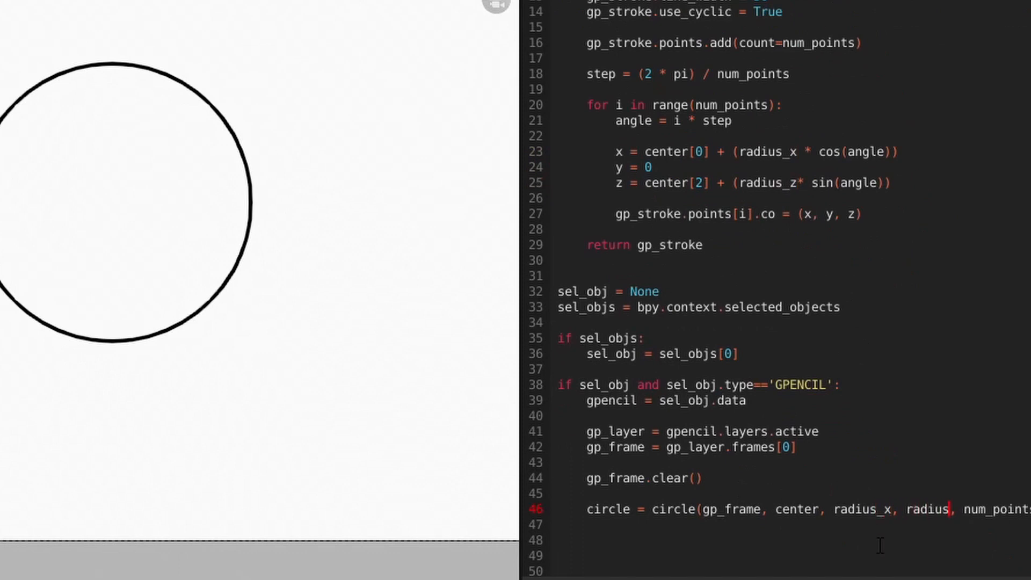
{"action": "scroll", "scroll_direction": "up", "scroll_amount": 3}
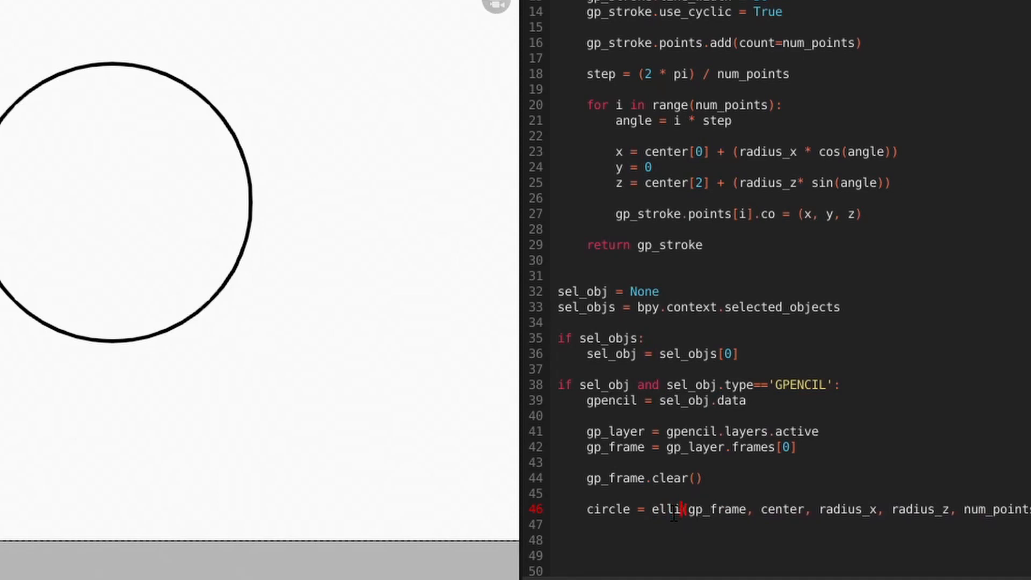
{"action": "type", "text": "pse"}
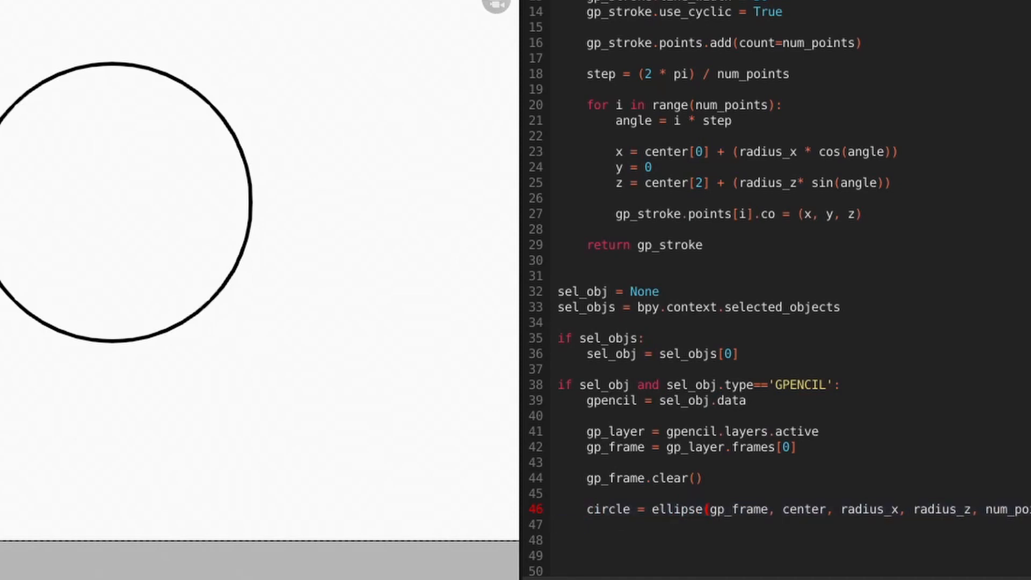